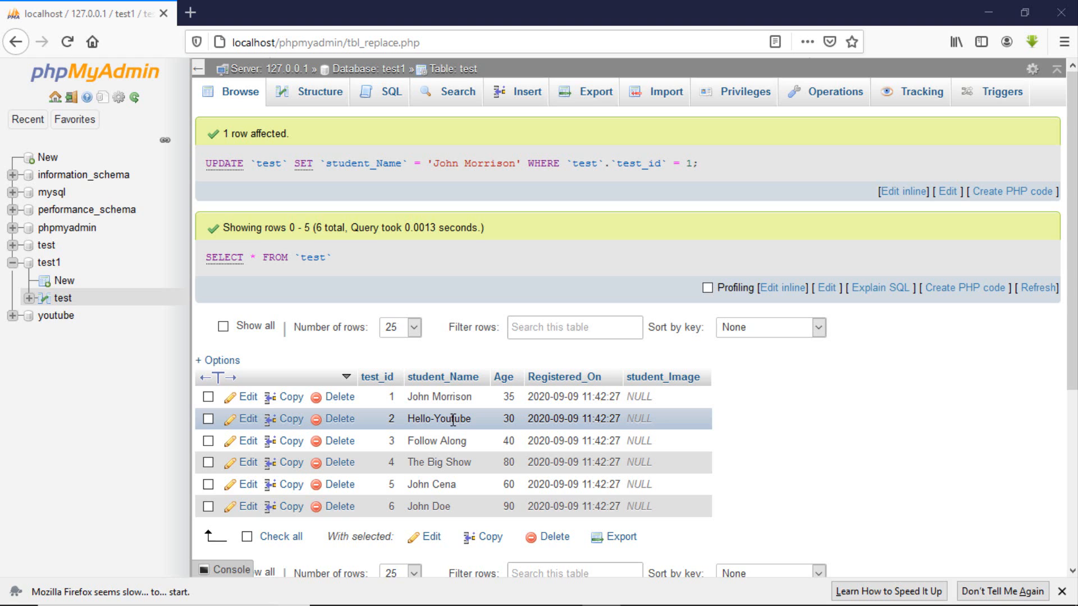
pyautogui.moveTo(525, 419)
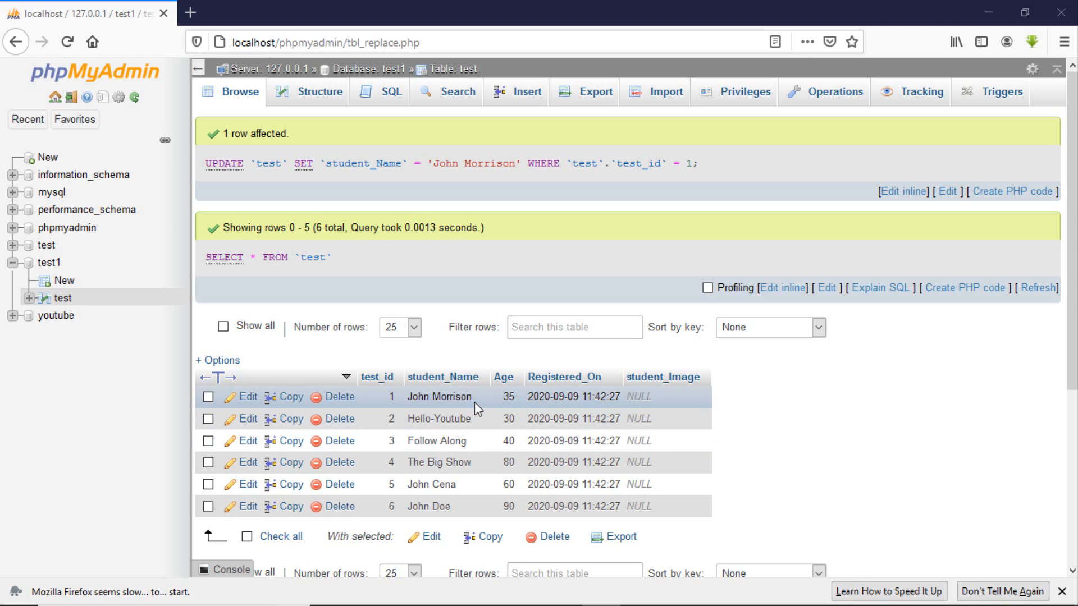
pyautogui.moveTo(467, 398)
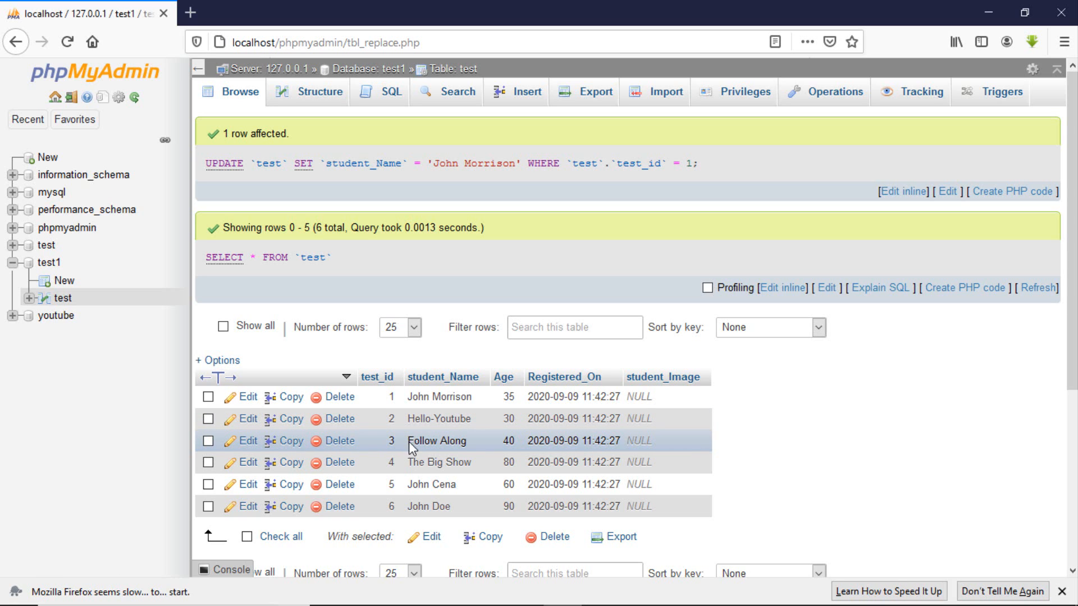
# Edit row 3 and replace the student_Name 'Follow Along' with 'Bill Gates'.
pyautogui.doubleClick(437, 440)
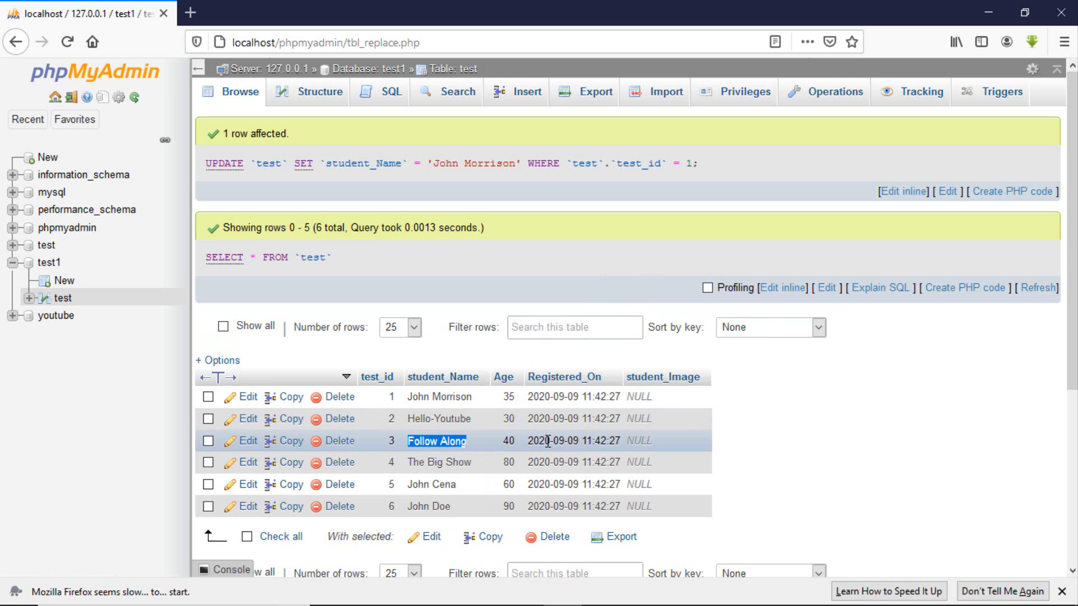
pyautogui.moveTo(299, 434)
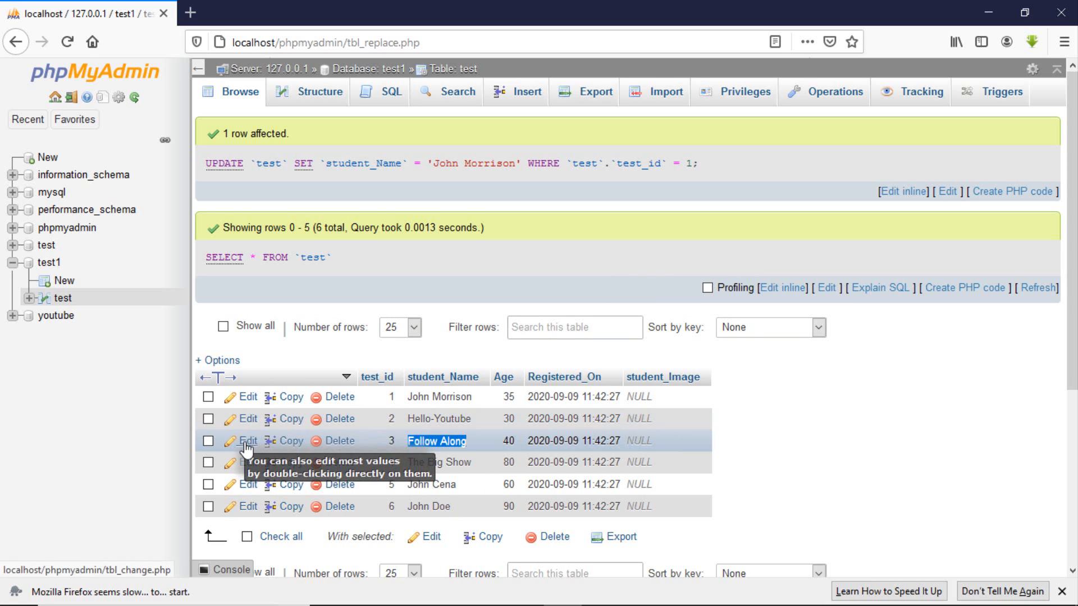
pyautogui.doubleClick(435, 440)
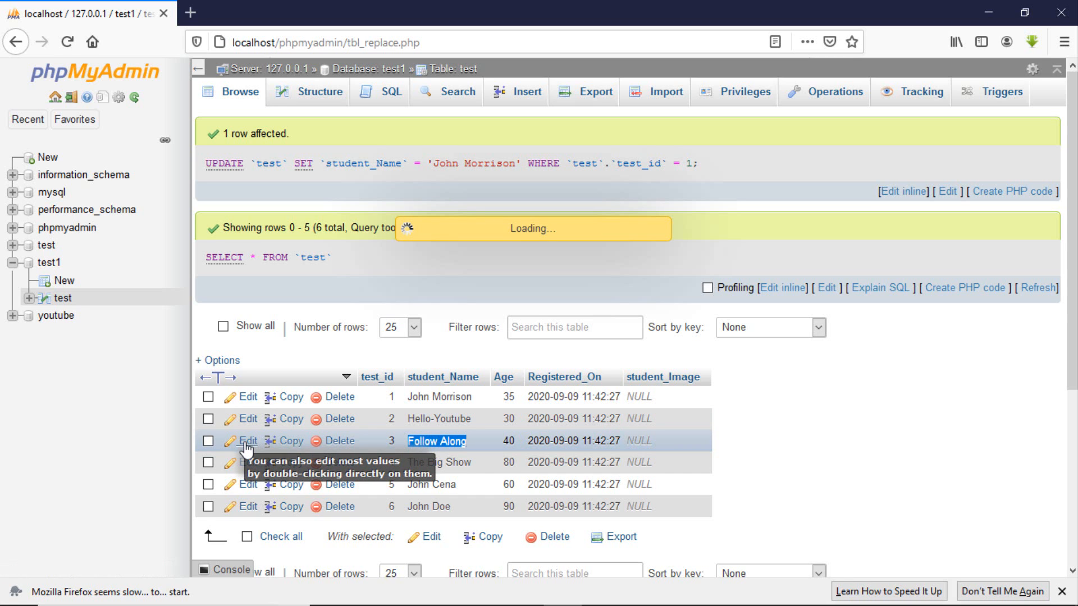
pyautogui.click(248, 440)
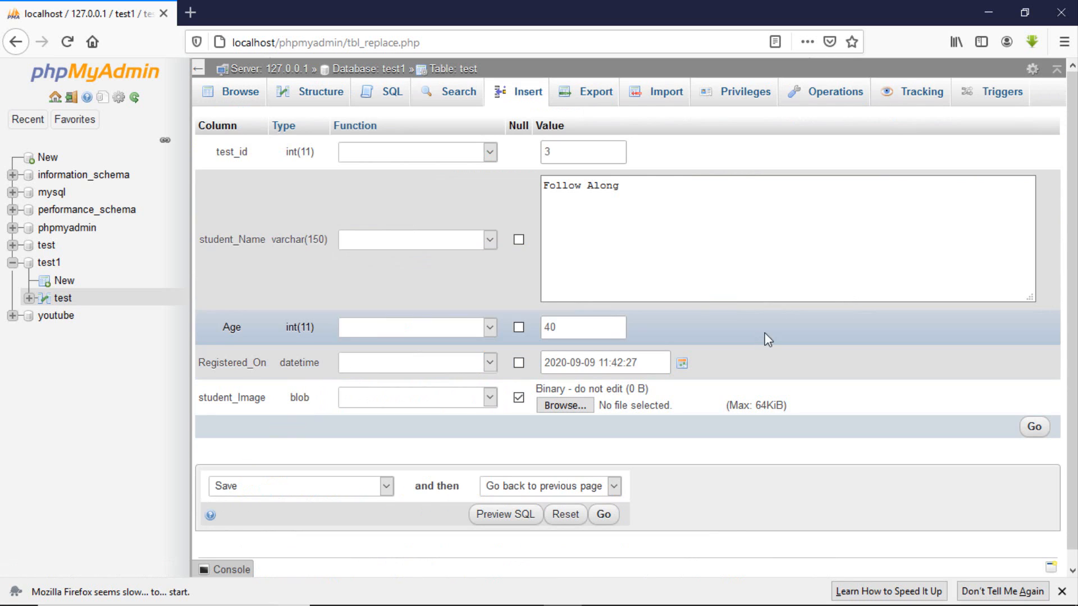
pyautogui.click(583, 152)
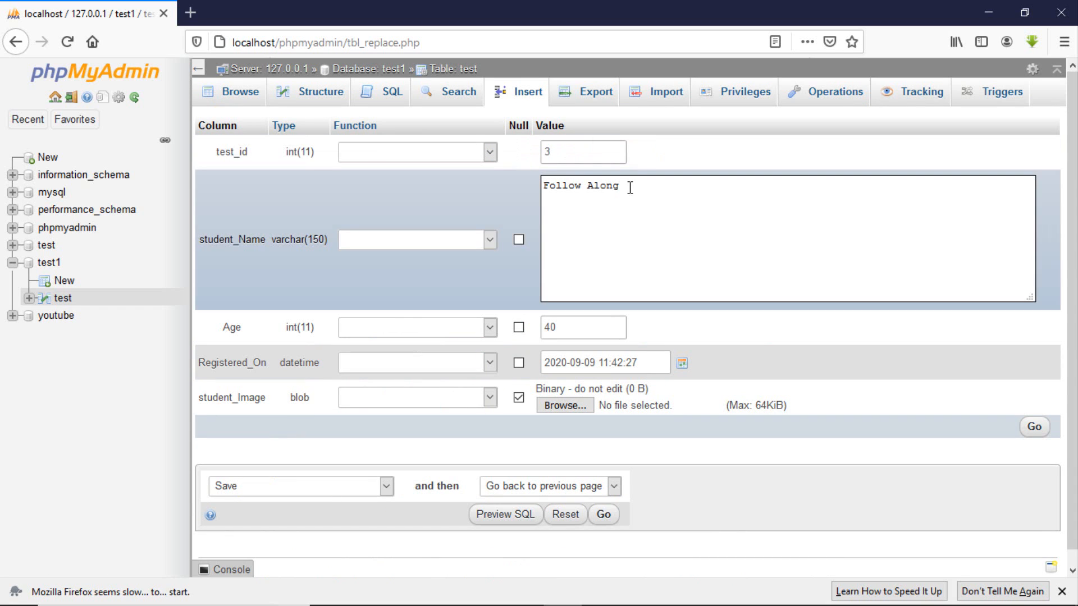
pyautogui.doubleClick(580, 186)
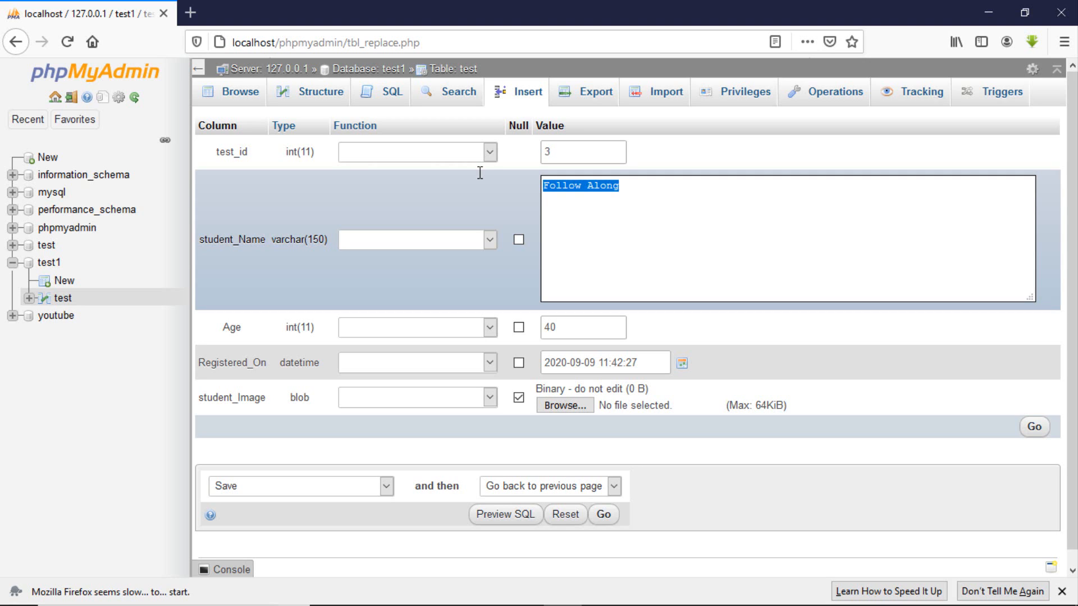
pyautogui.write('Bill')
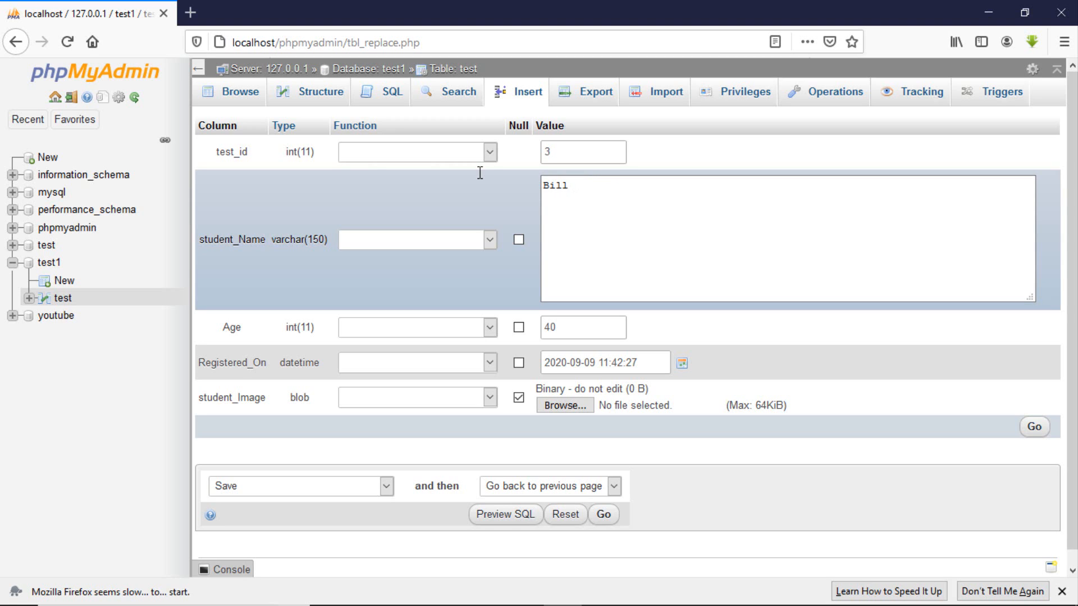
pyautogui.write('Gates')
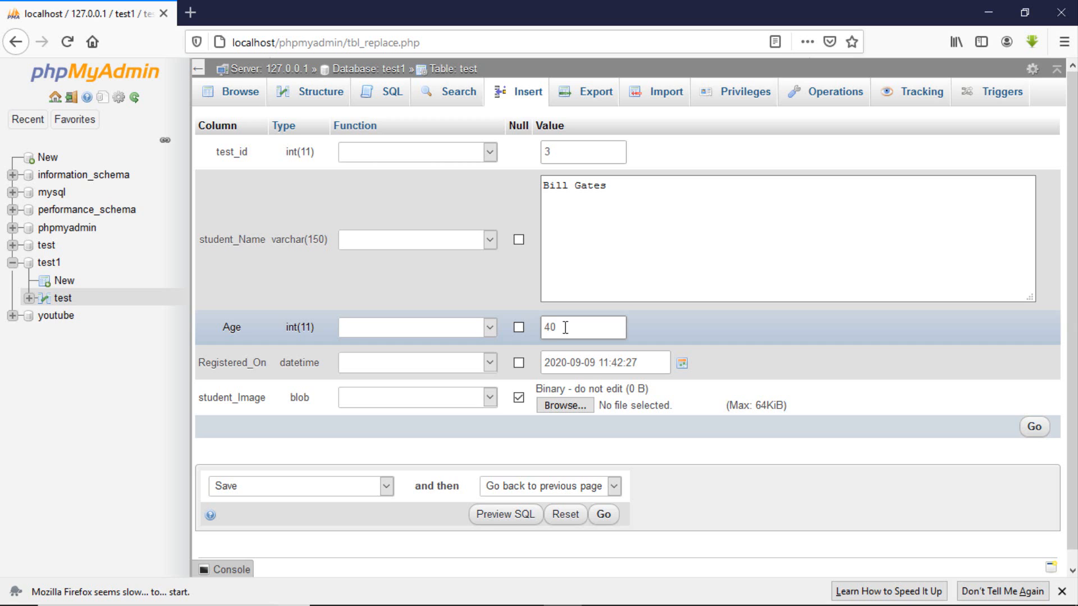
# Change row 3's Age to 80 and submit the edit with Go.
pyautogui.press('Backspace')
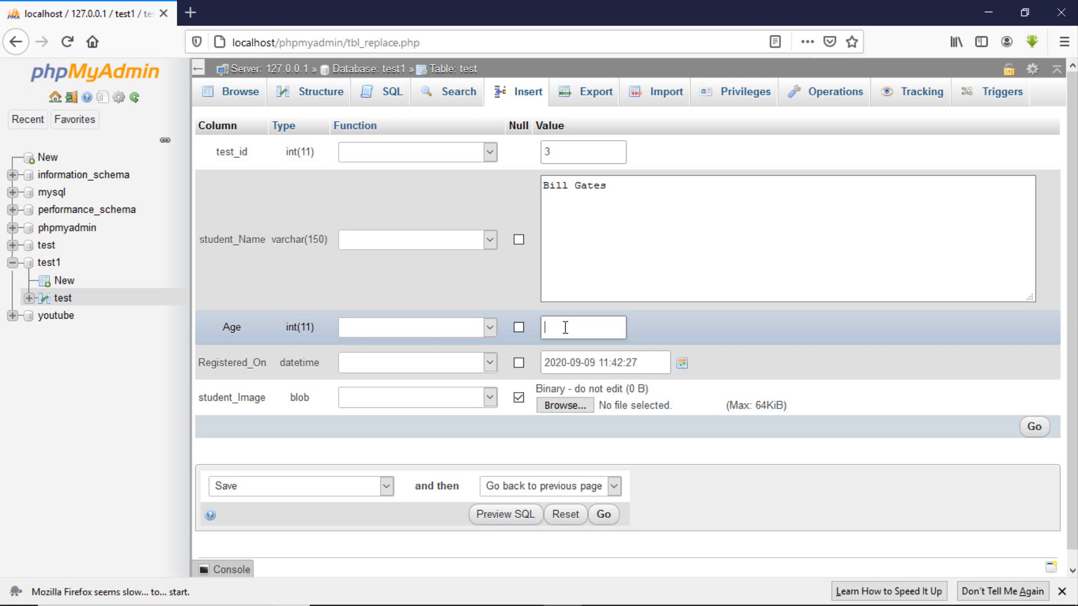
pyautogui.write('80')
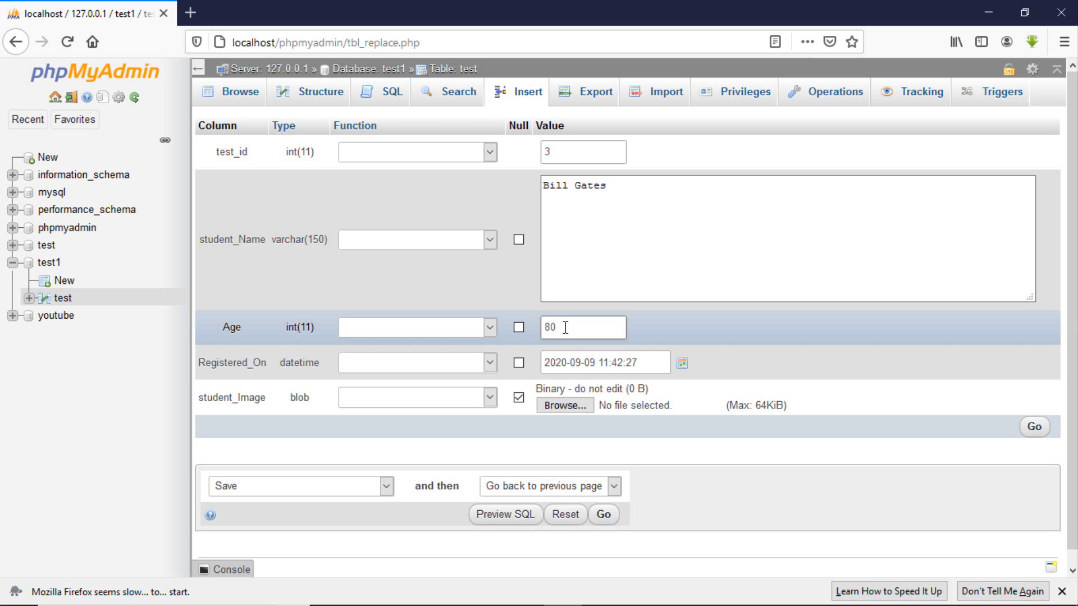
pyautogui.moveTo(1034, 430)
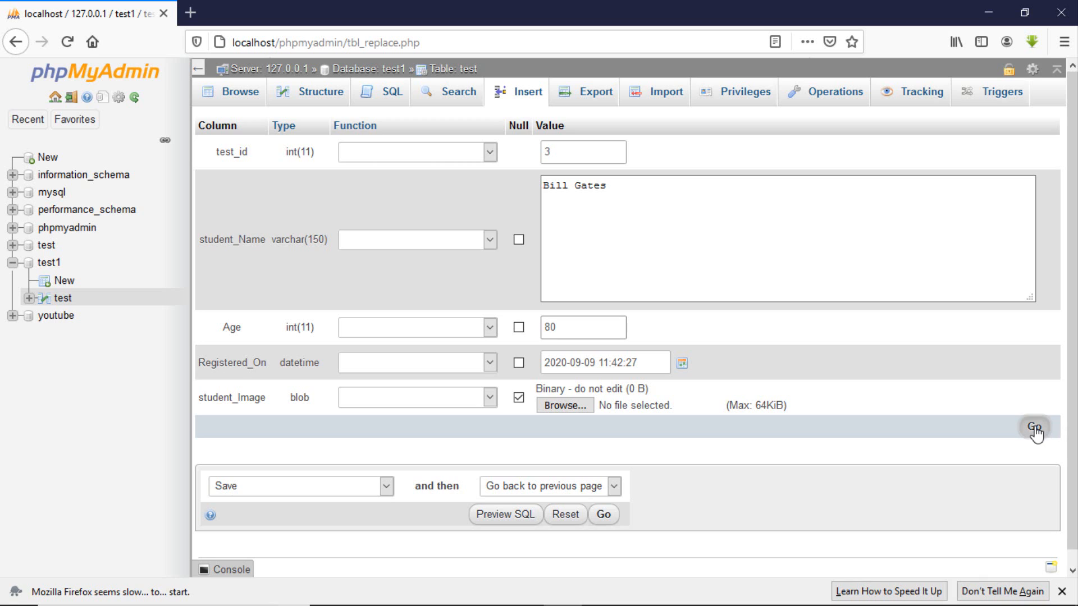
pyautogui.click(1034, 430)
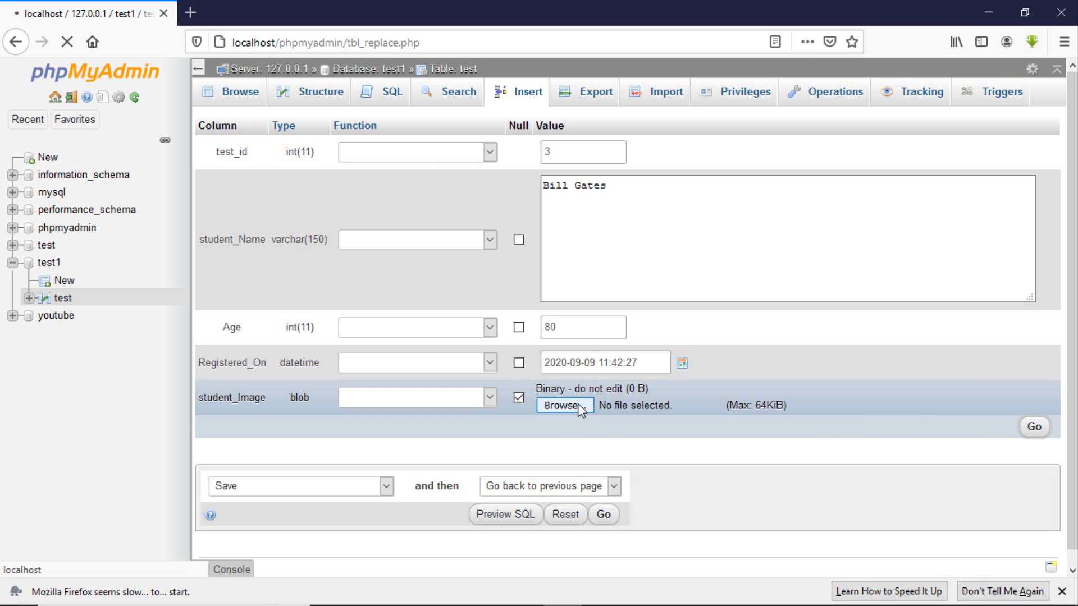
# After row 3 saves as Bill Gates, age 80, reopen its edit form.
pyautogui.click(564, 406)
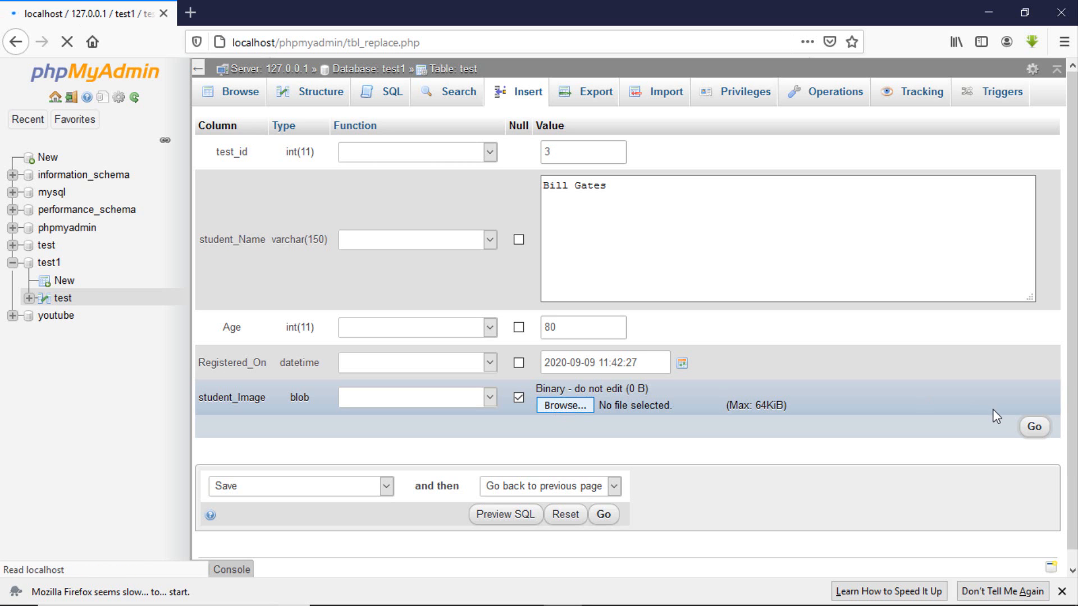
pyautogui.click(1034, 427)
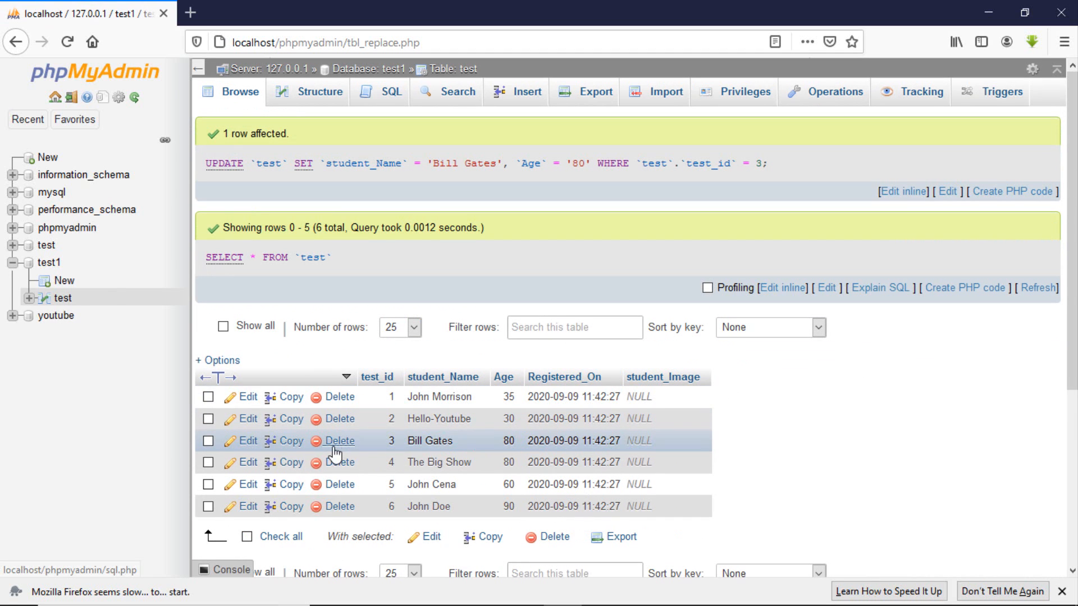
pyautogui.click(247, 440)
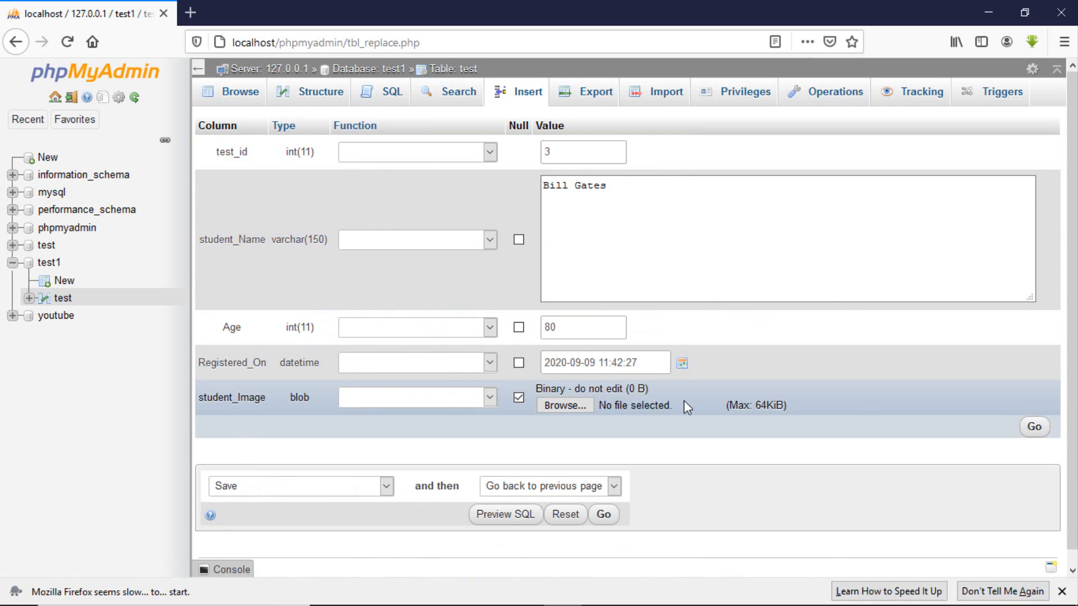
pyautogui.click(564, 406)
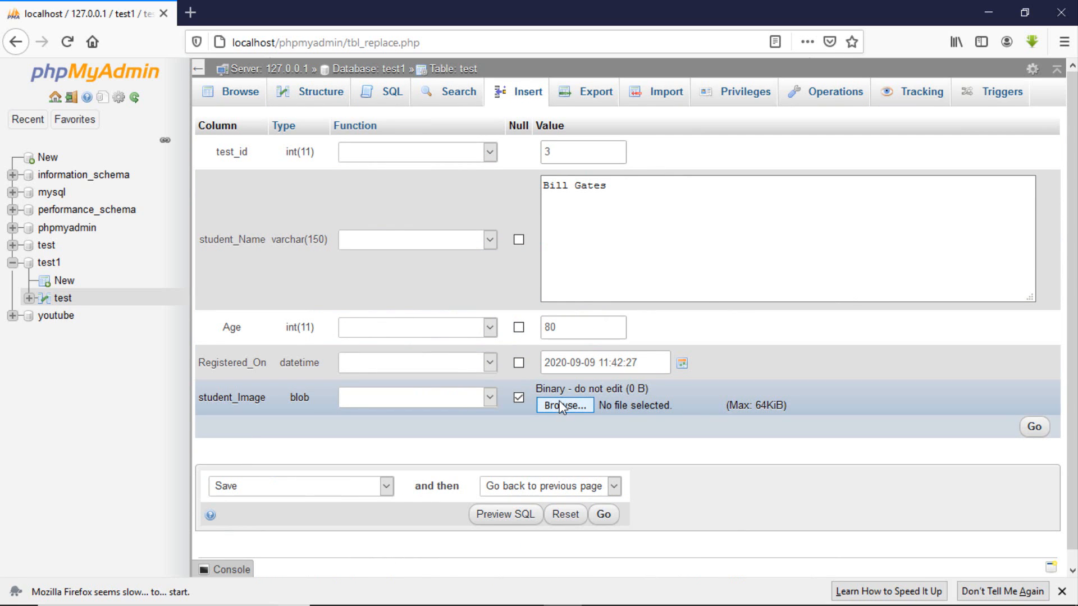
# Attach 1.png from the E: drive's prog images folder to row 3's student_Image field.
pyautogui.click(564, 405)
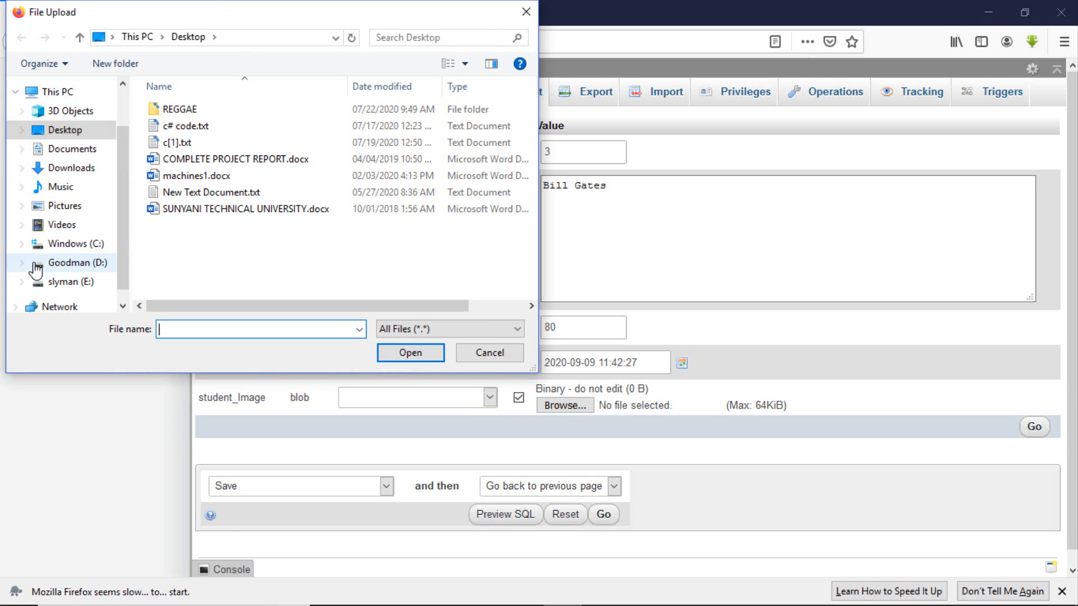
pyautogui.click(23, 280)
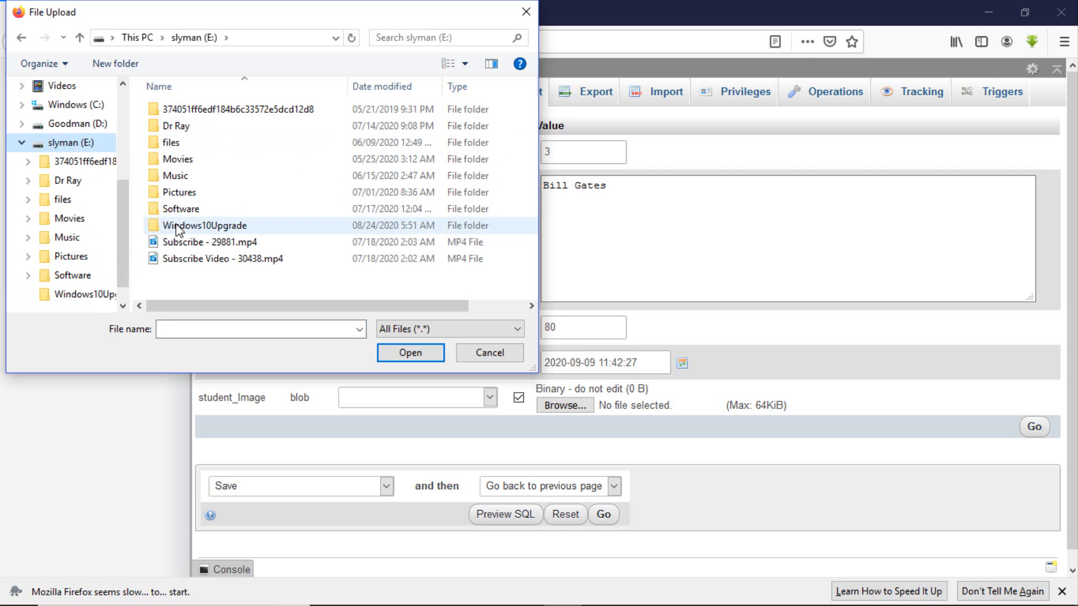
pyautogui.click(176, 158)
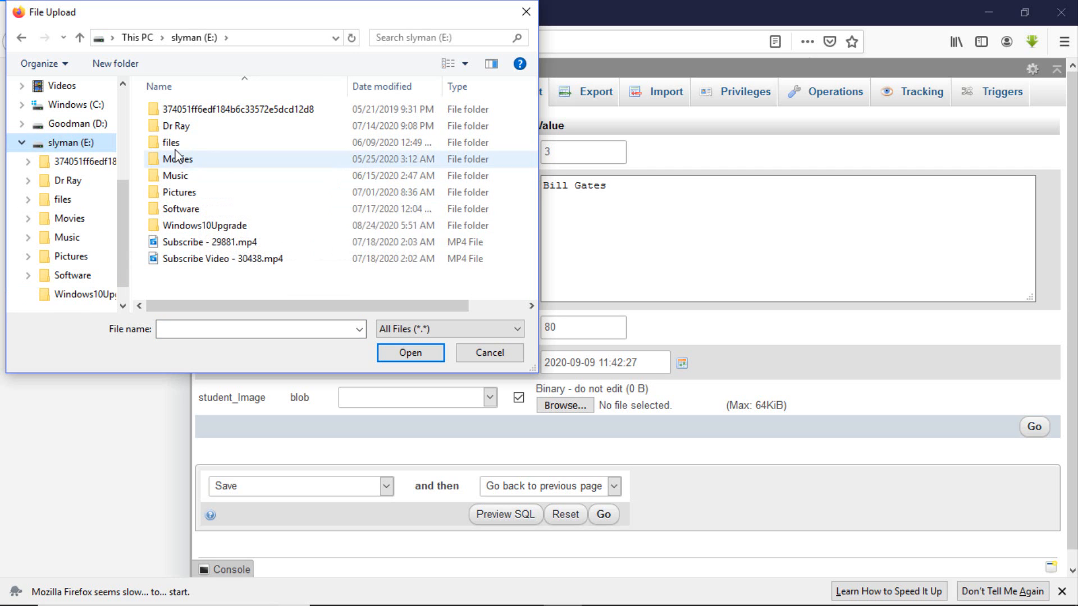
pyautogui.doubleClick(169, 143)
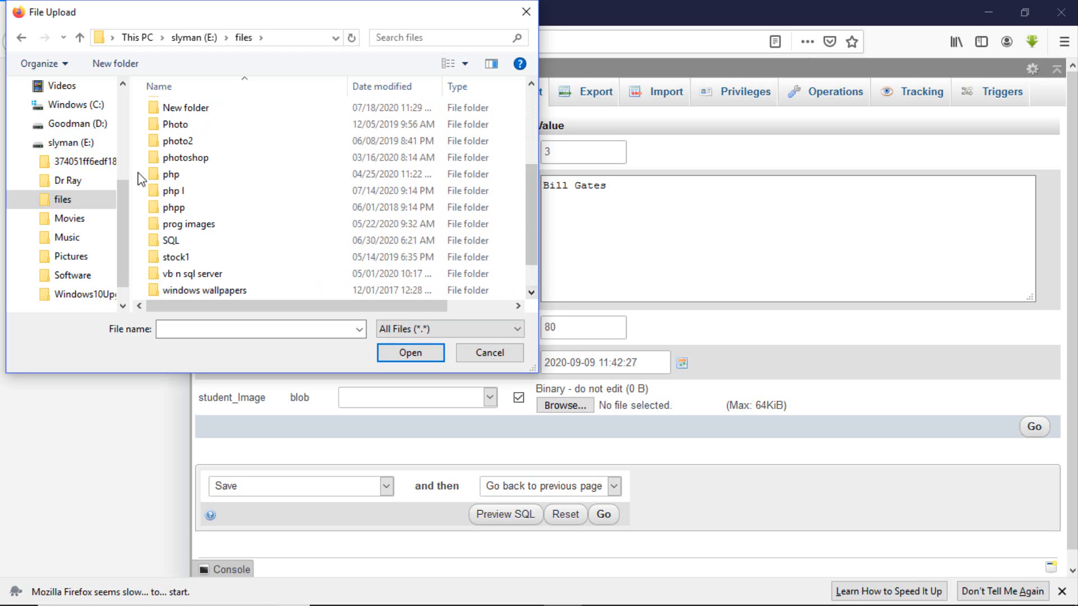
pyautogui.doubleClick(190, 223)
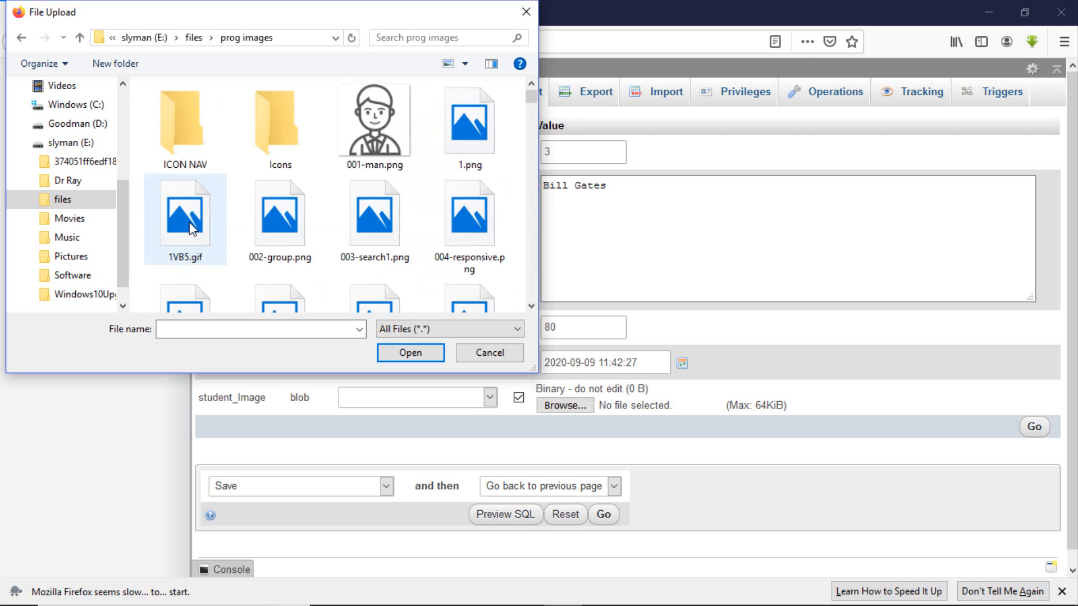
pyautogui.click(468, 120)
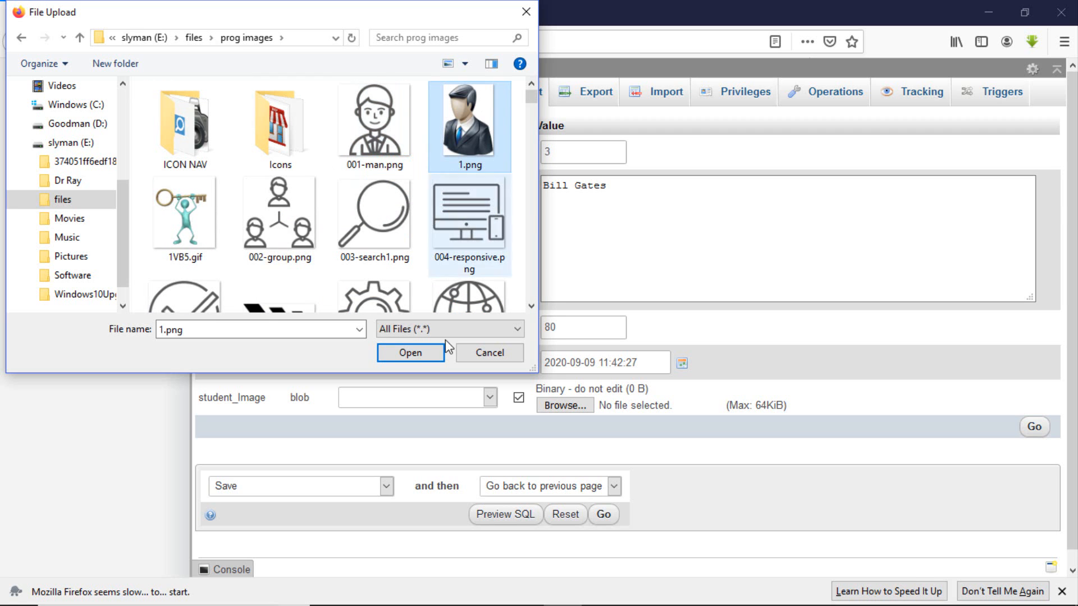
pyautogui.click(410, 351)
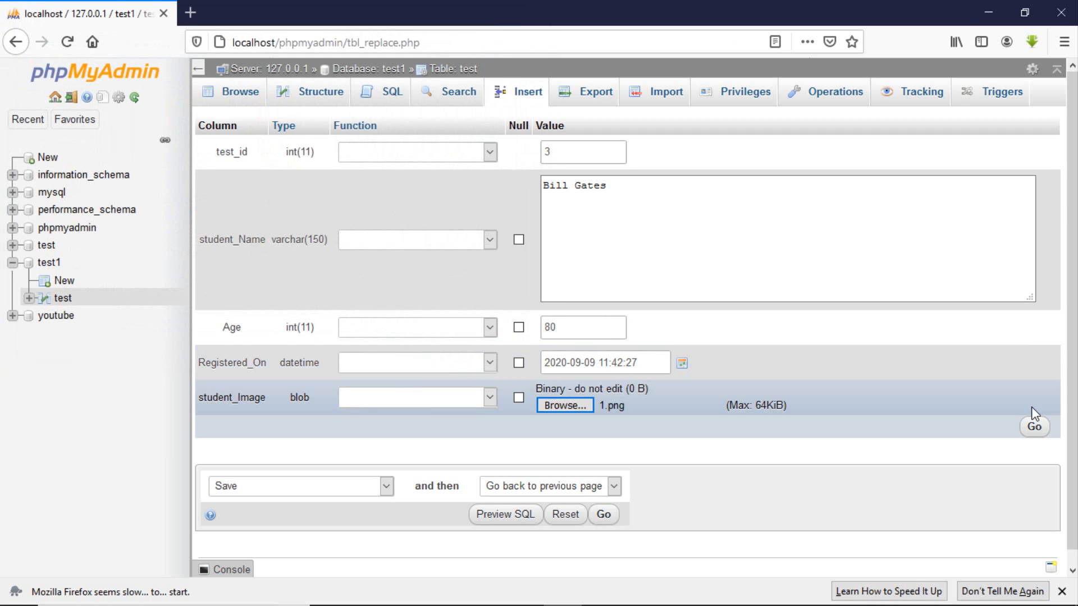
# Save row 3 with the 64 KiB image BLOB, then cancel the BLOB download prompt.
pyautogui.click(1034, 427)
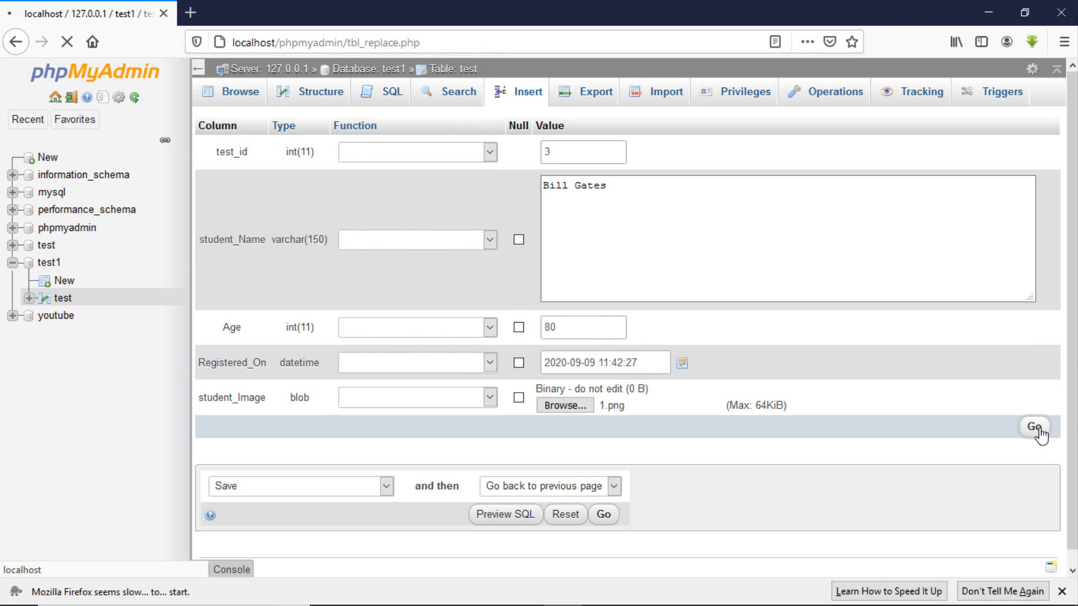
pyautogui.click(1035, 427)
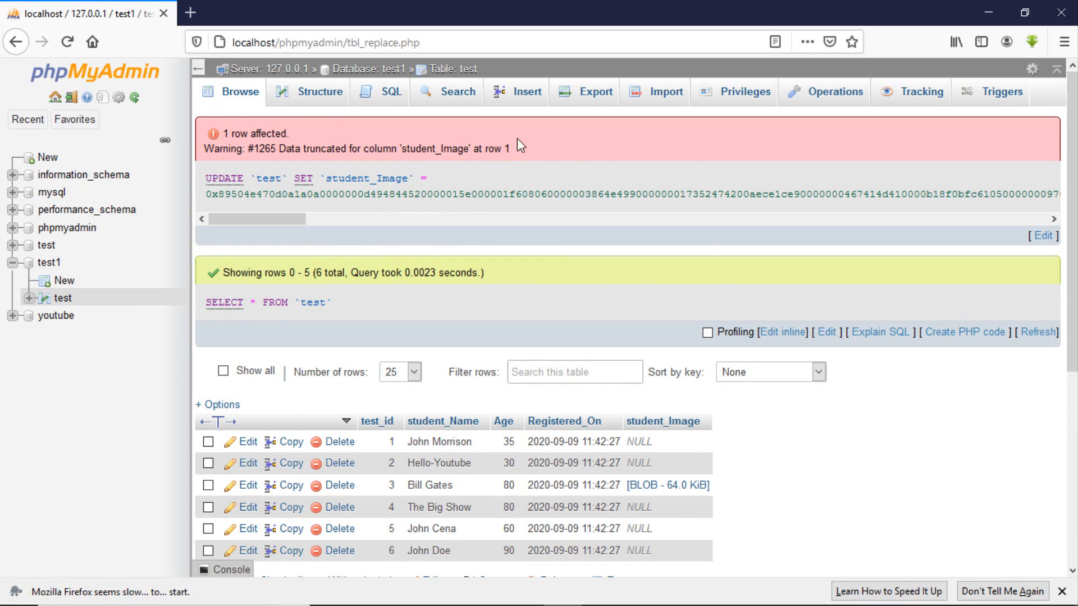
pyautogui.moveTo(343, 149)
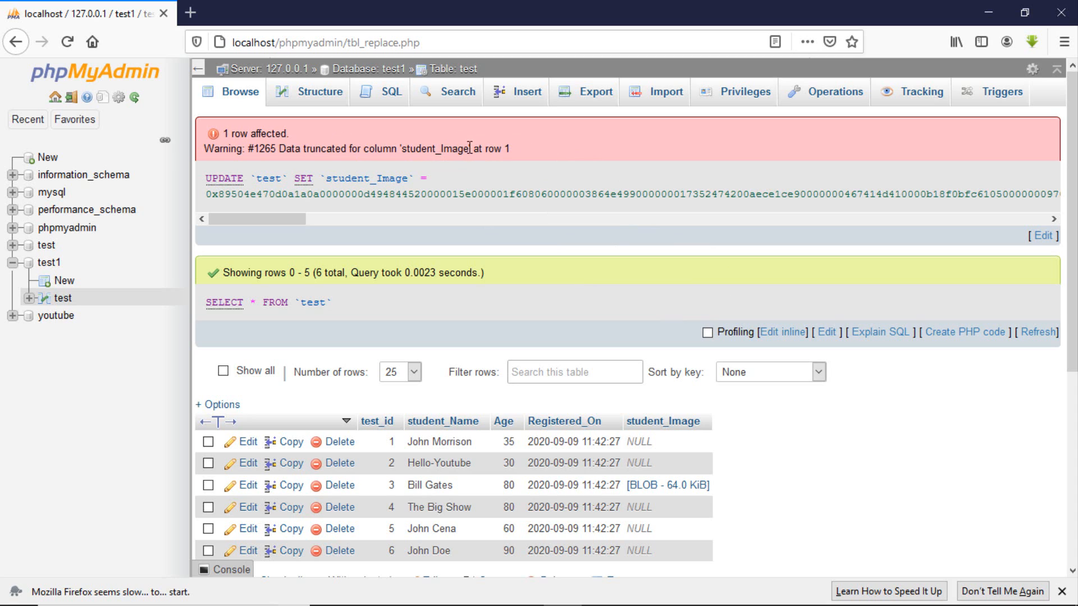
pyautogui.moveTo(258, 137)
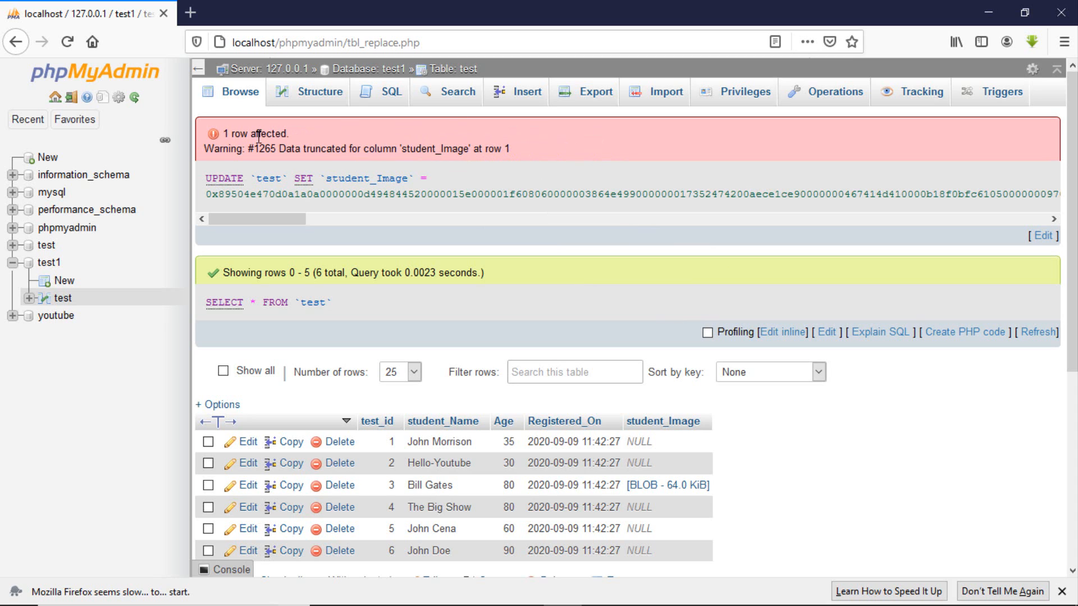
pyautogui.moveTo(596, 131)
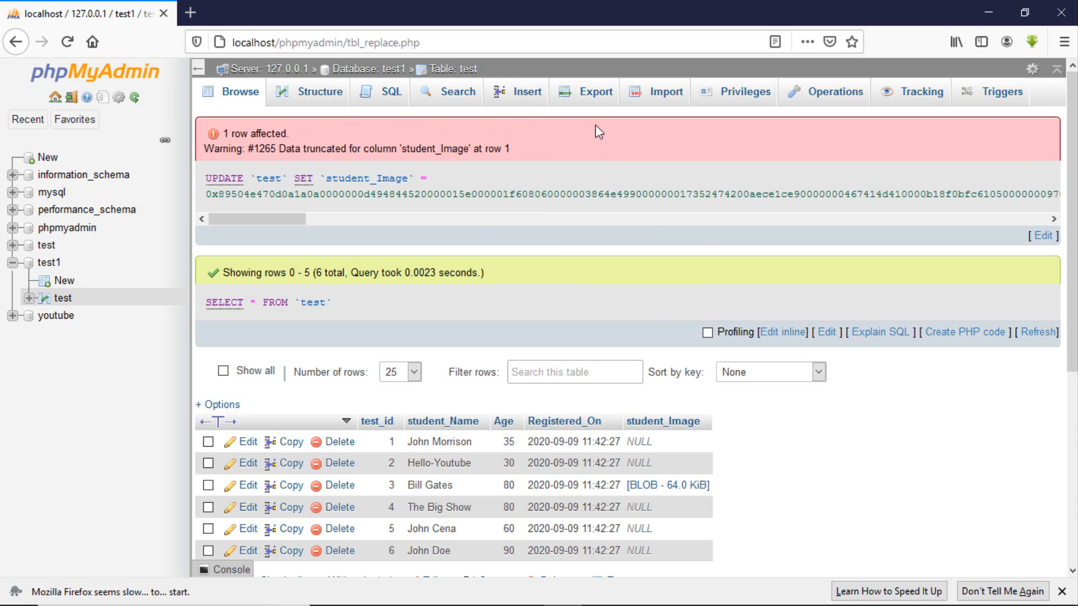
pyautogui.moveTo(826, 481)
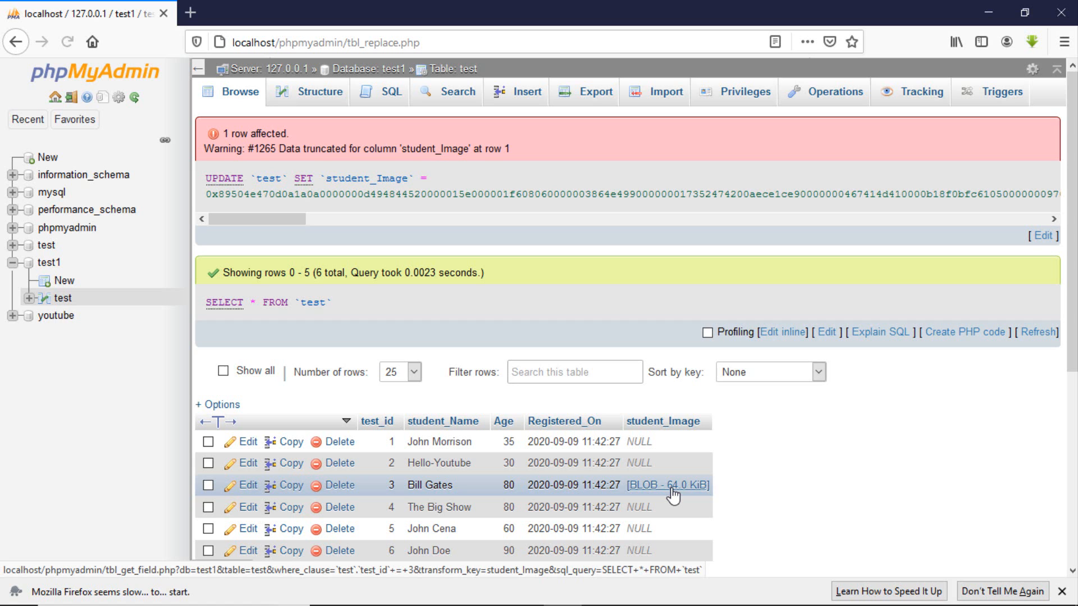
pyautogui.click(668, 485)
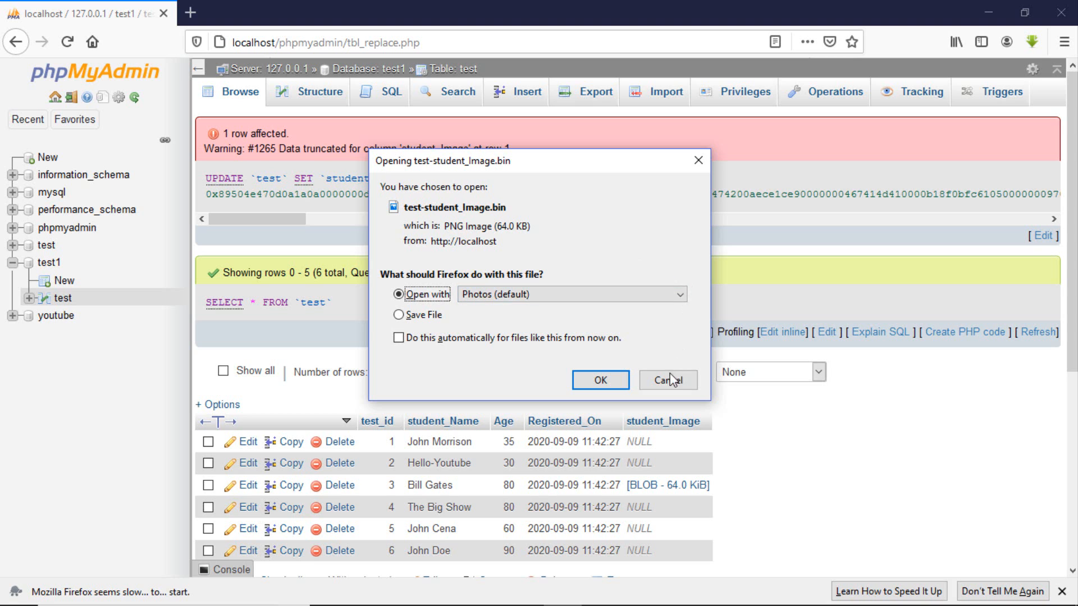
pyautogui.click(665, 380)
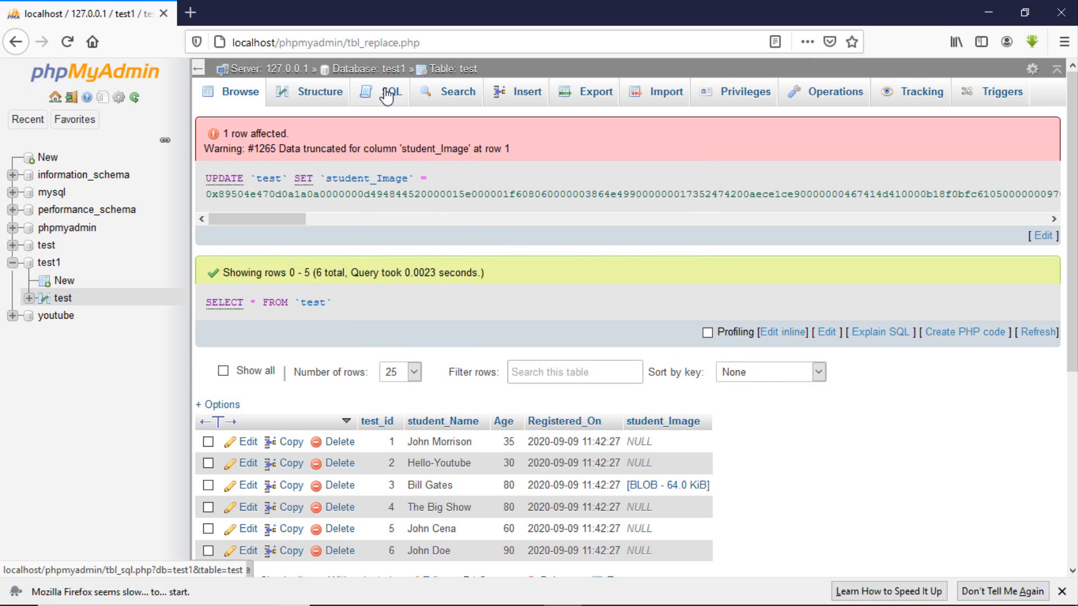
# In the SQL editor, start an UPDATE test set student_Name query using autocomplete.
pyautogui.click(391, 91)
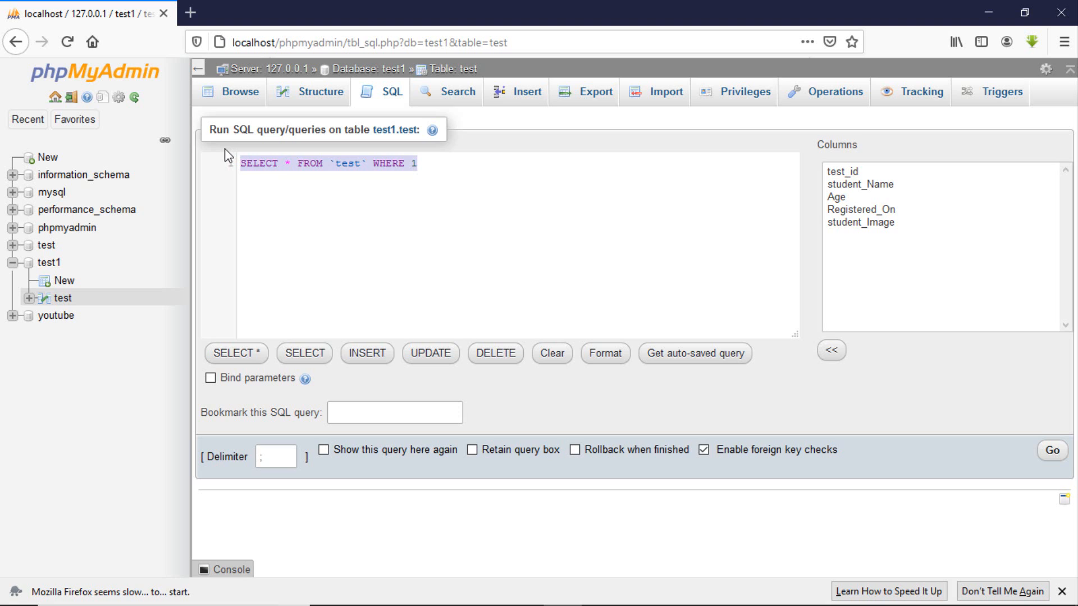
pyautogui.write('up')
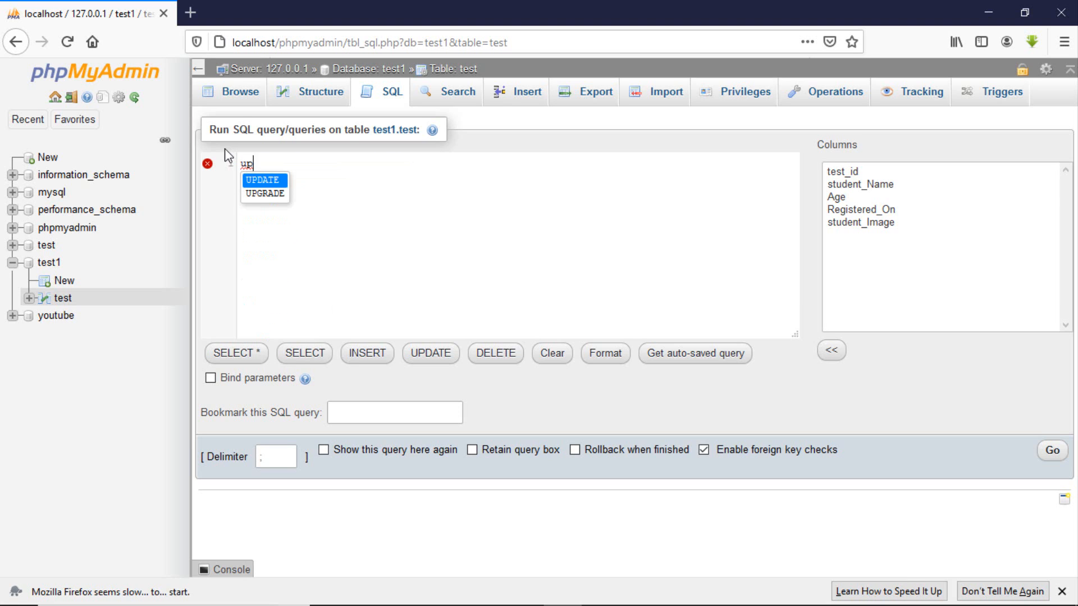
pyautogui.click(262, 179)
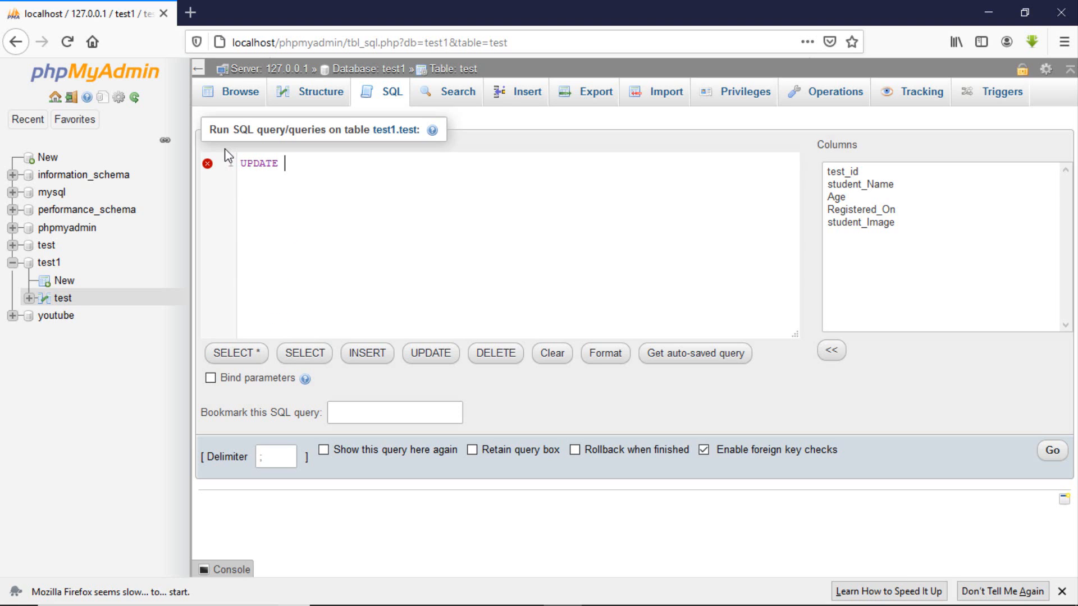
pyautogui.write('te')
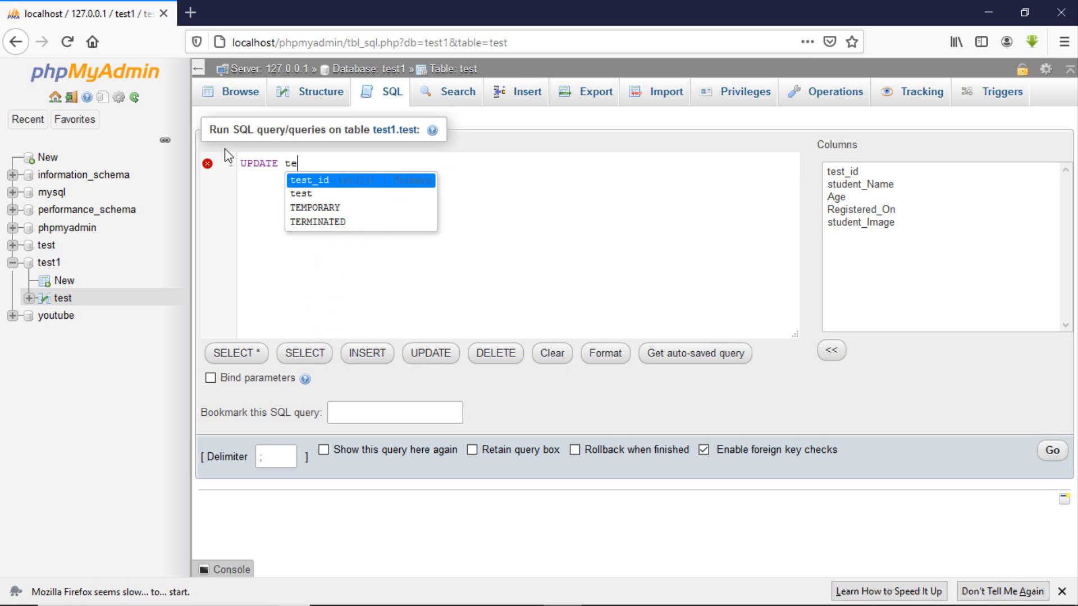
pyautogui.click(300, 193)
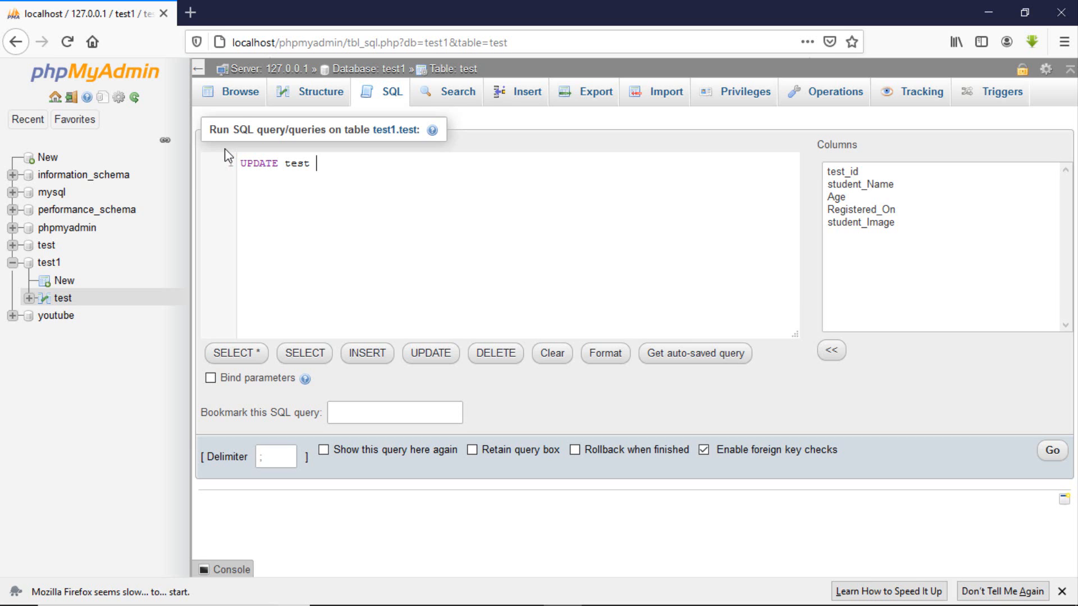
pyautogui.write('student_Name')
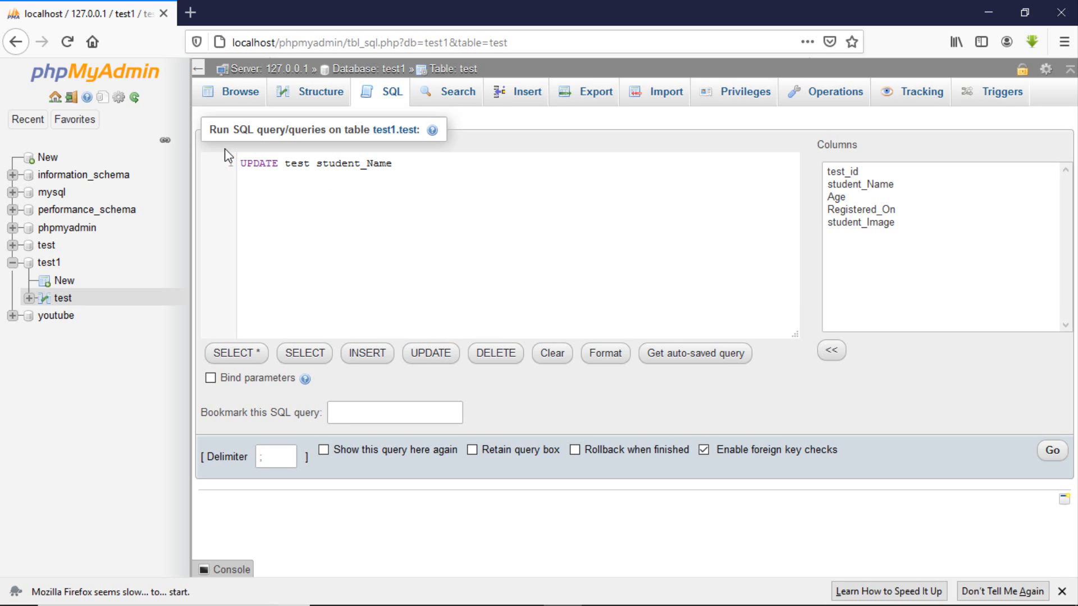
pyautogui.click(333, 163)
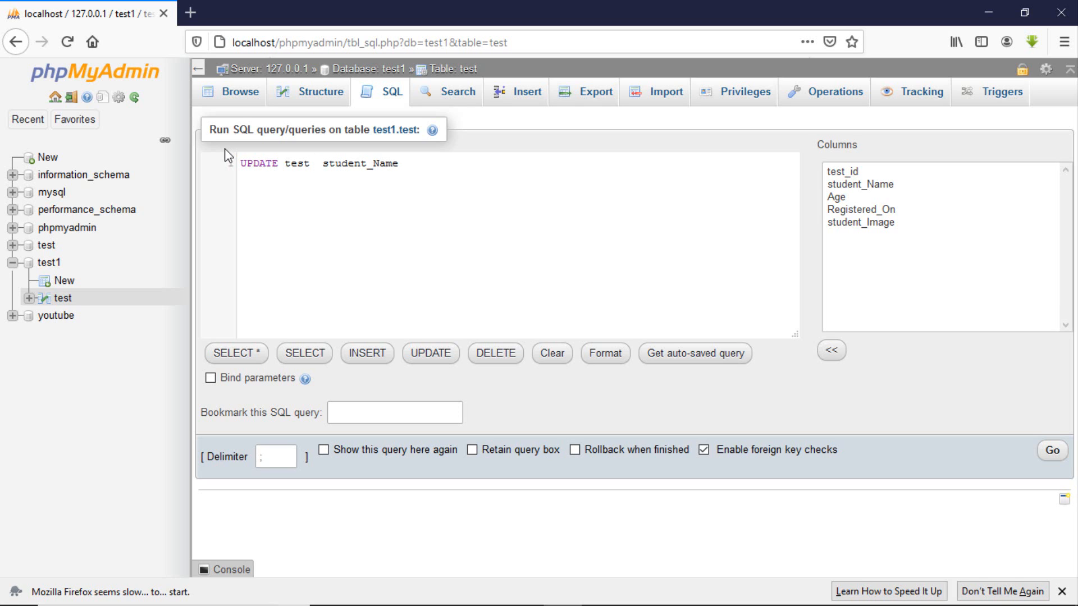
pyautogui.write('set')
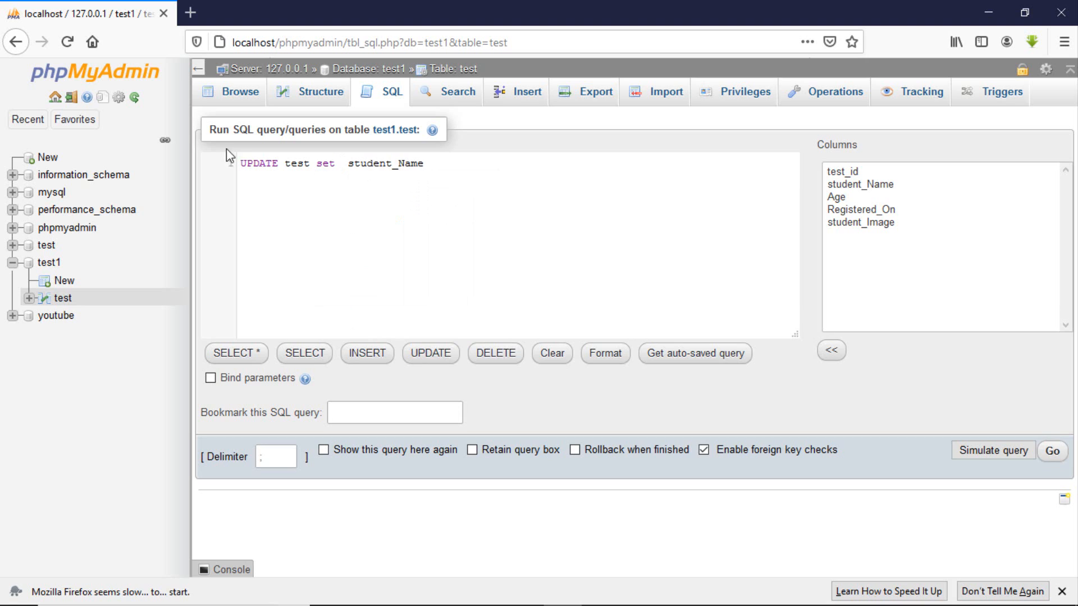
pyautogui.click(427, 164)
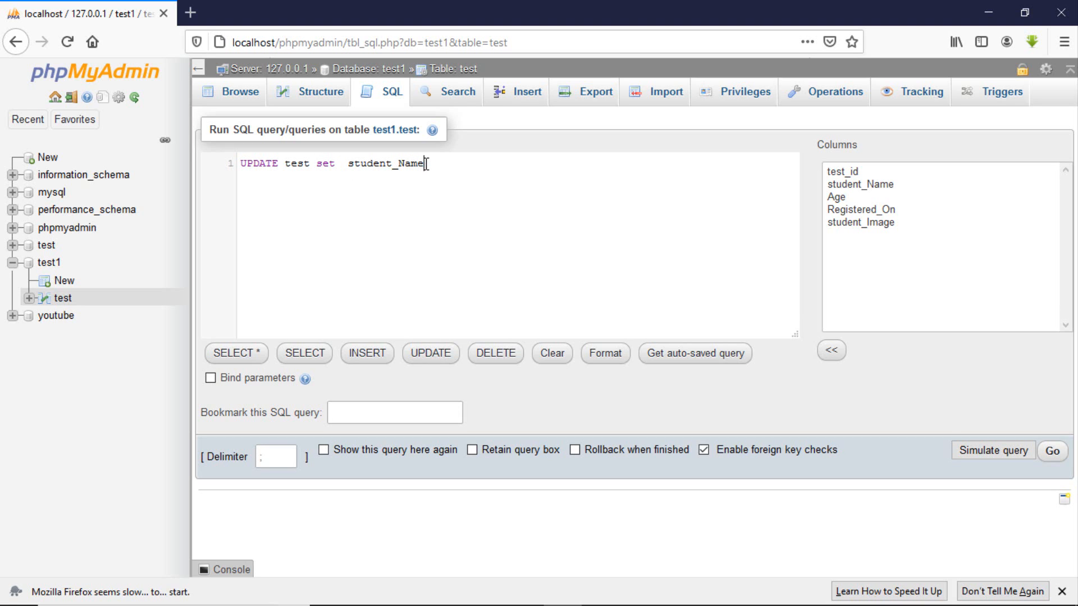
# Complete the draft with student_Name='Sylvester', Age='27', leaving it unexecuted.
pyautogui.write("''")
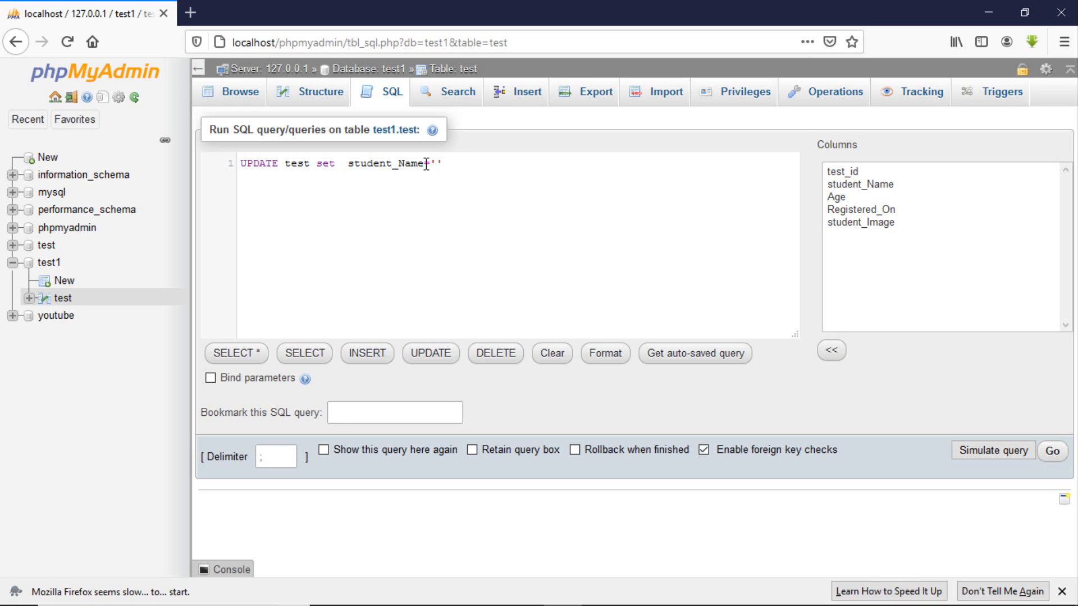
pyautogui.write('Sylve')
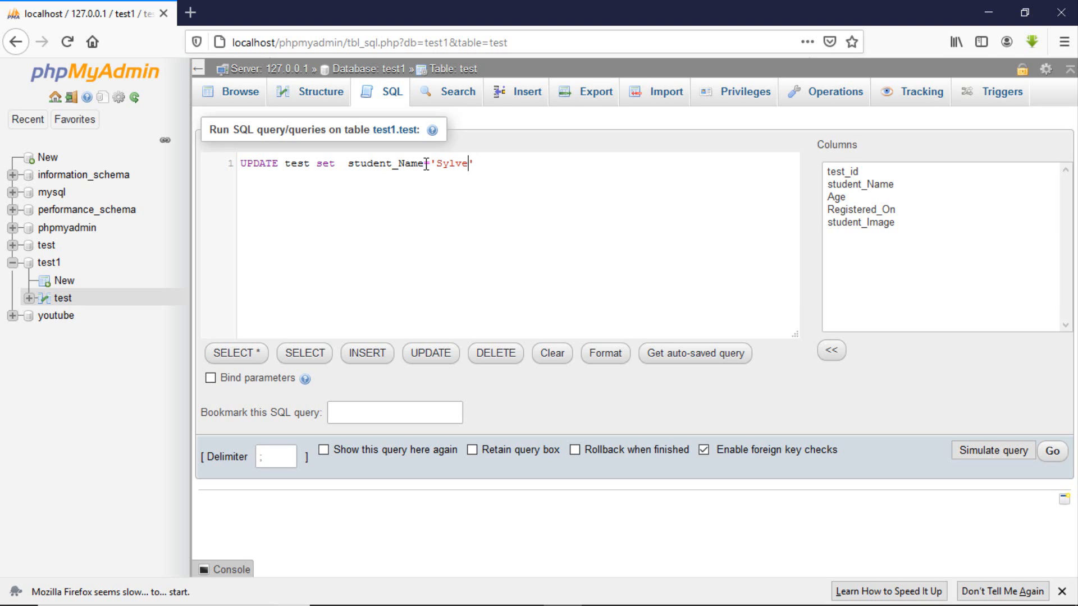
pyautogui.write('ster')
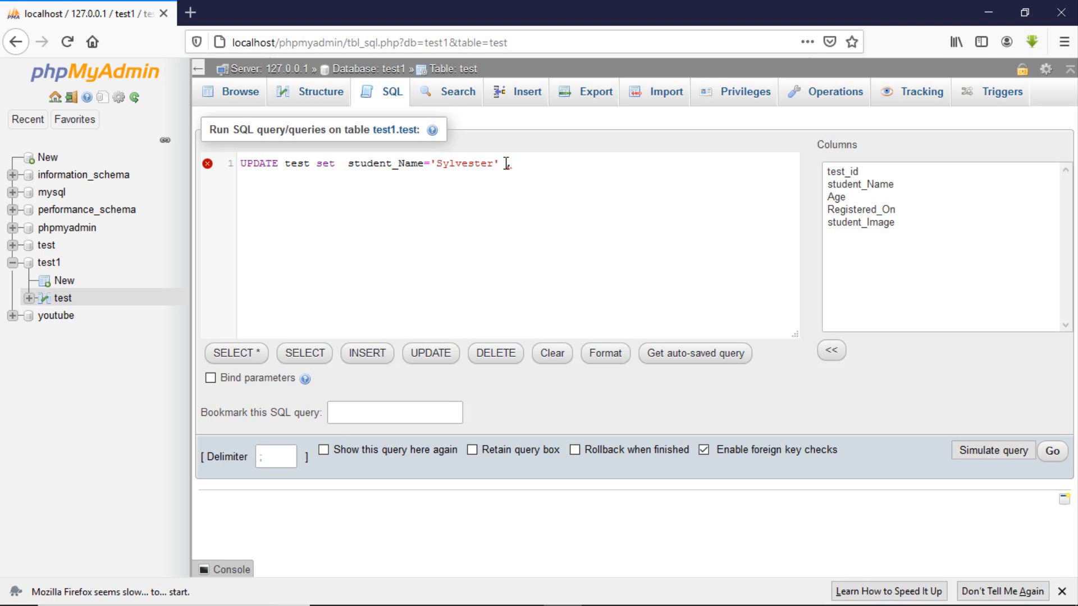
pyautogui.write('Age')
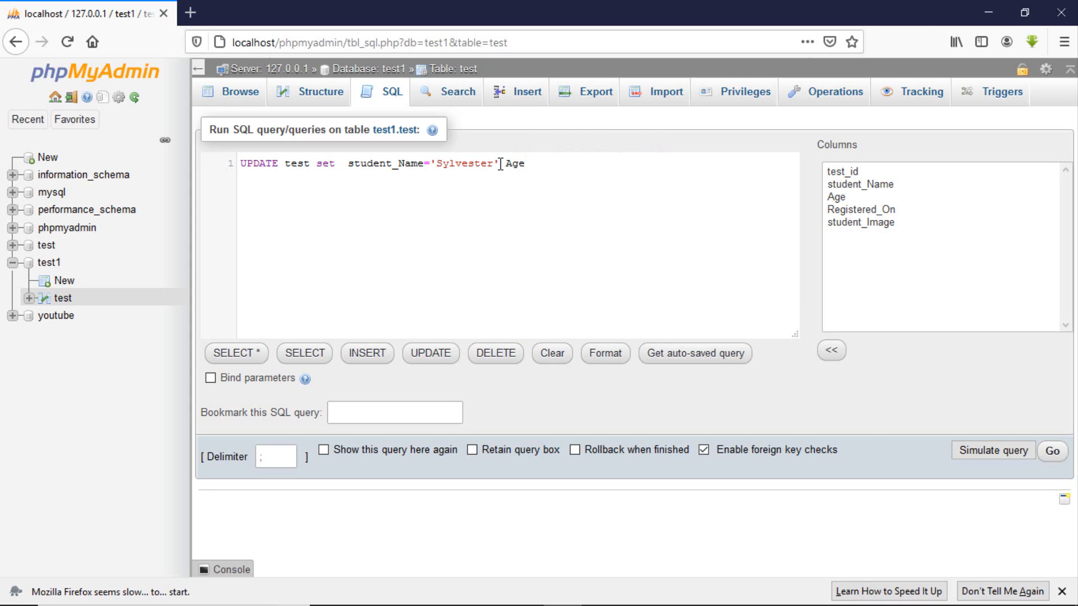
pyautogui.write(',')
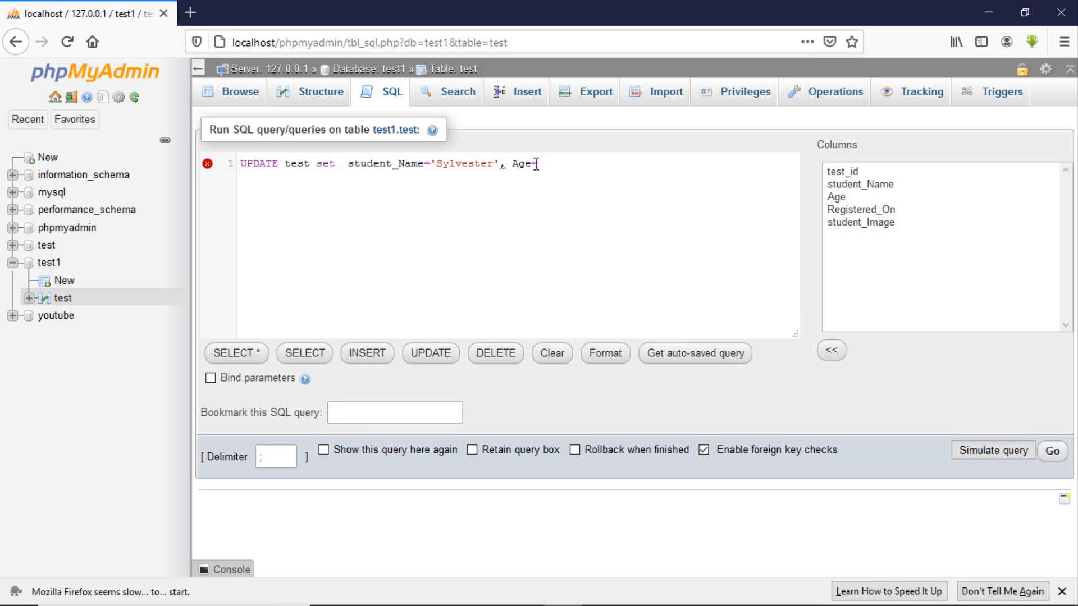
pyautogui.write("''")
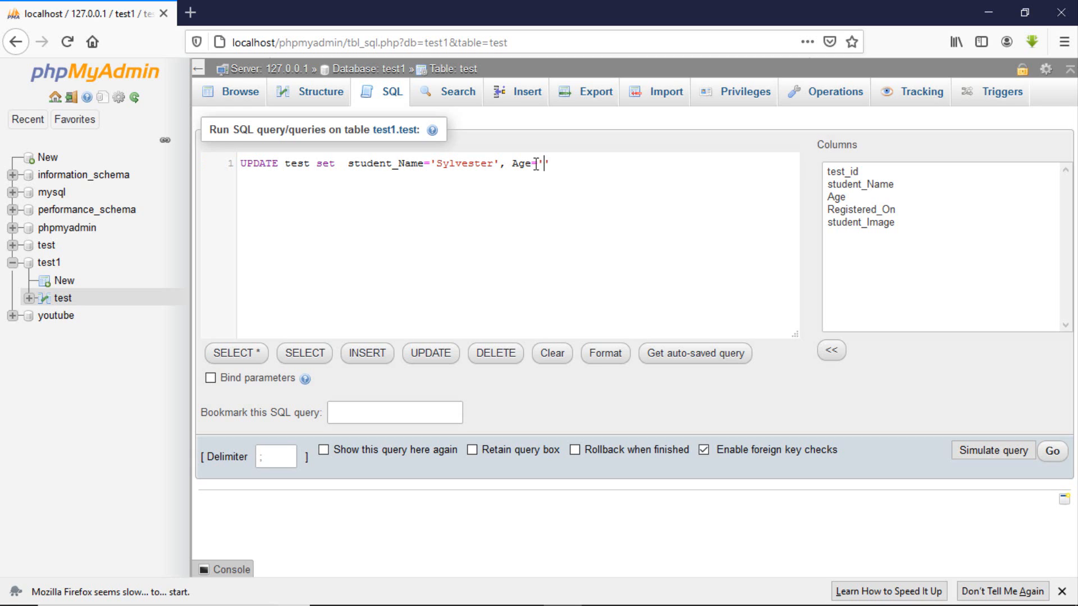
pyautogui.write('27')
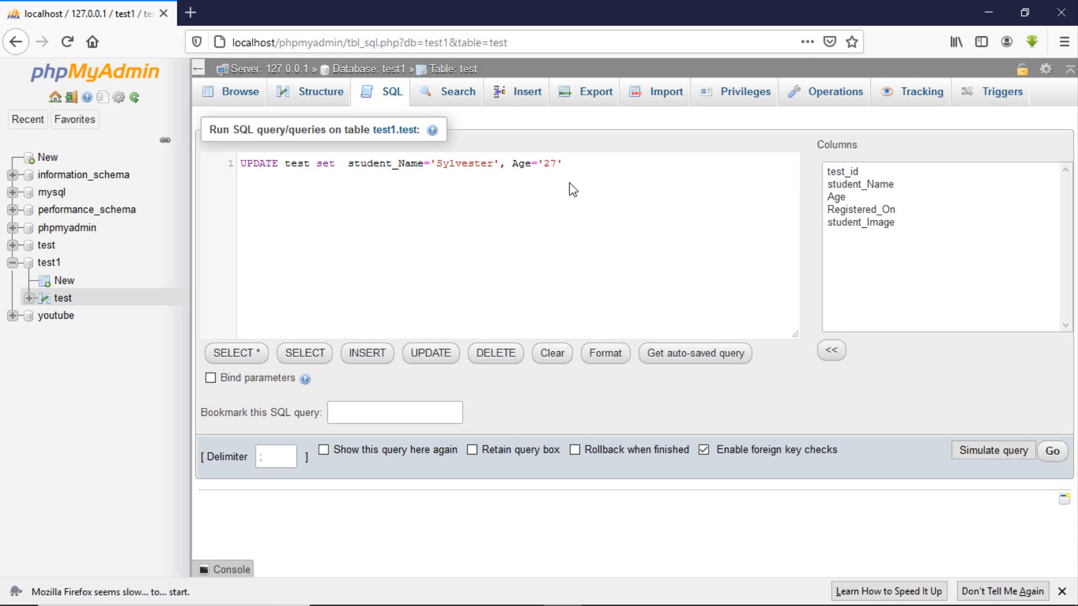
pyautogui.click(562, 163)
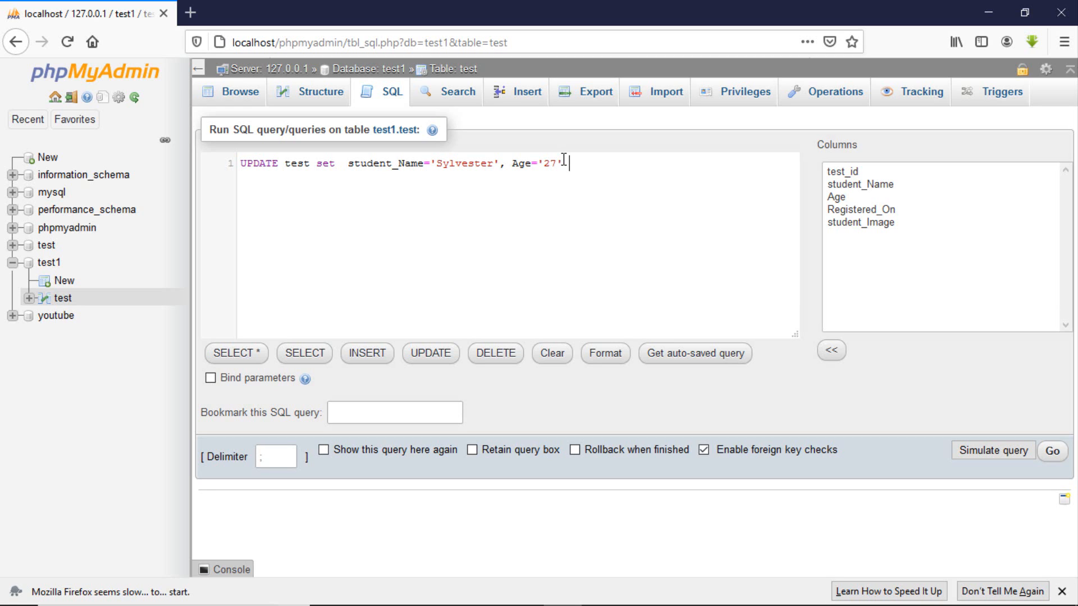
pyautogui.moveTo(492, 163); pyautogui.dragTo(567, 163)
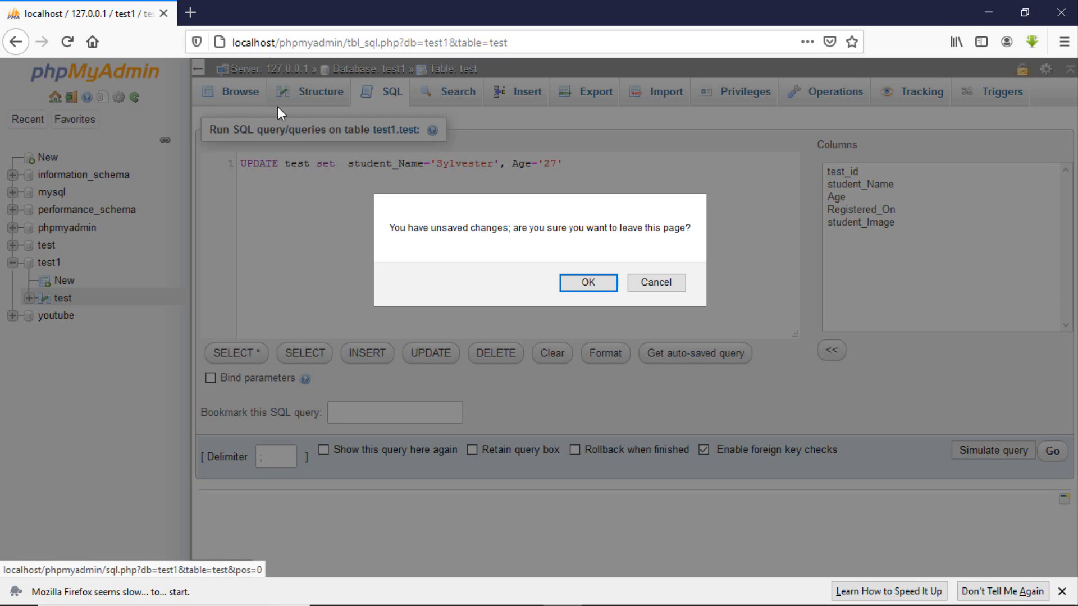
# Confirm leaving the unsent query to browse the test table's unchanged rows.
pyautogui.click(588, 283)
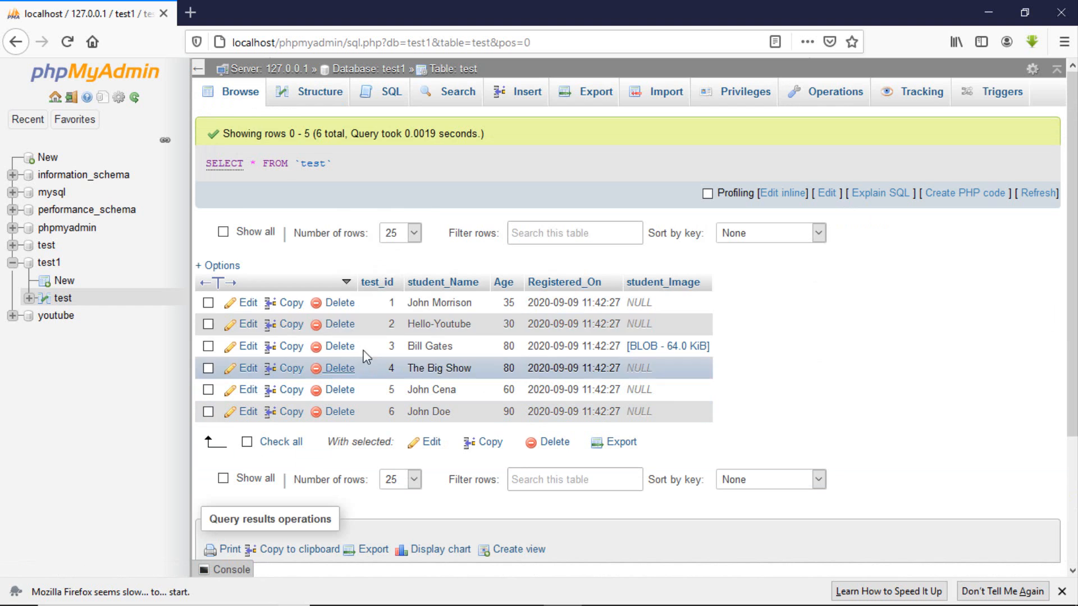
pyautogui.moveTo(399, 375)
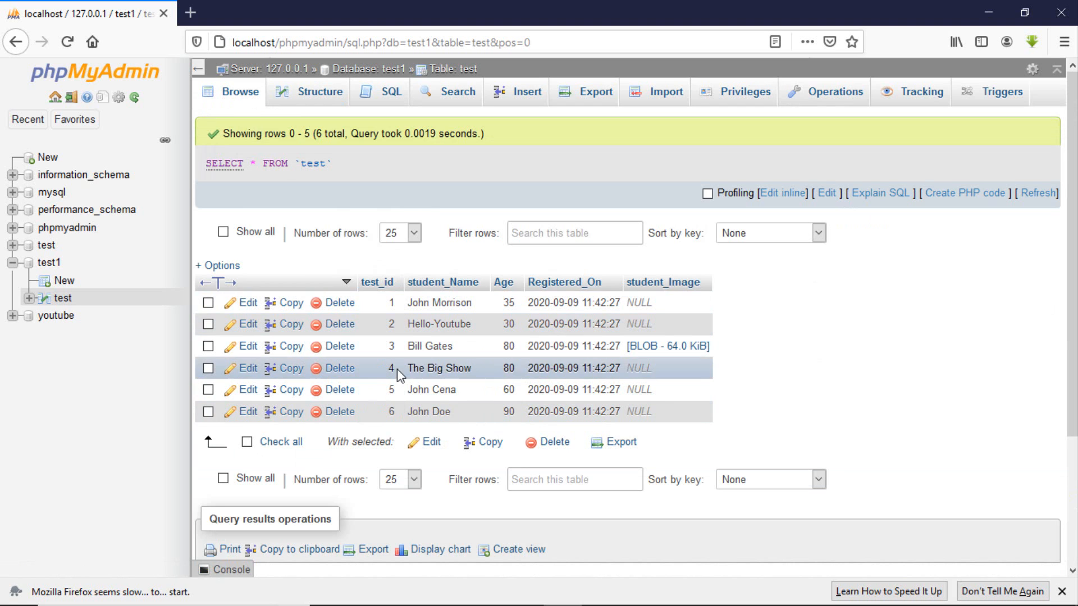
pyautogui.moveTo(614, 341)
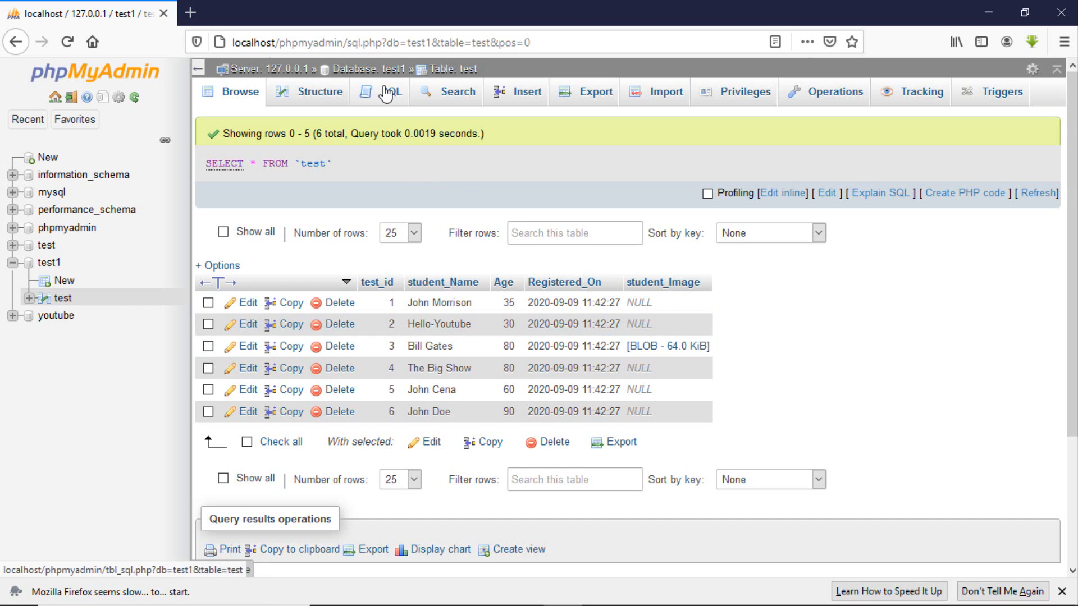
# Redraft UPDATE test set student_Name='Sylvester', Age='27' where test_id = in the SQL editor.
pyautogui.click(392, 91)
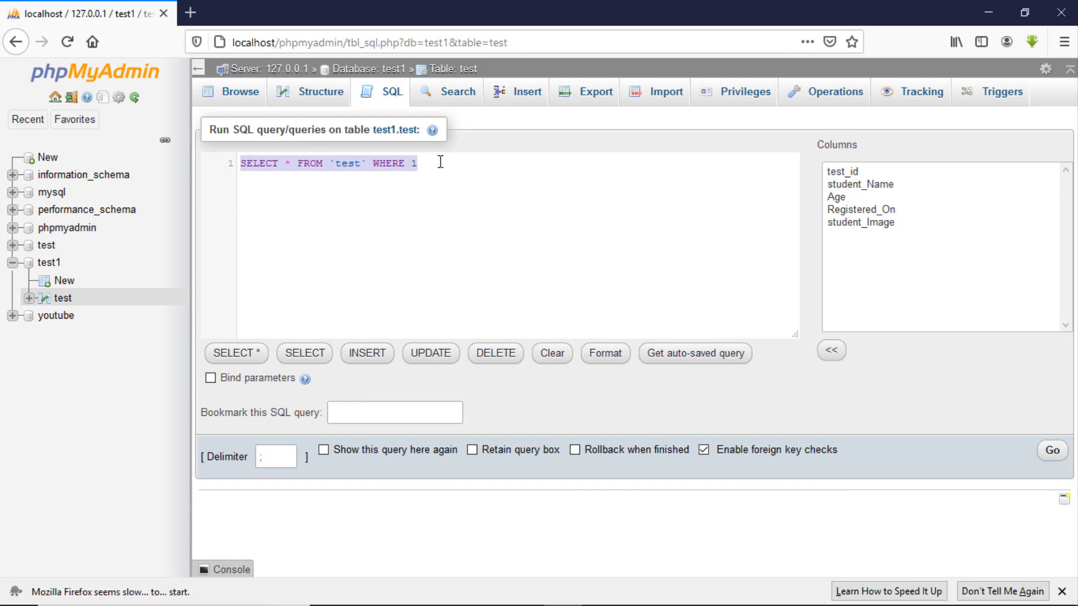
pyautogui.write("UPDATE test set  student_Name='Sylvester', Age='27'")
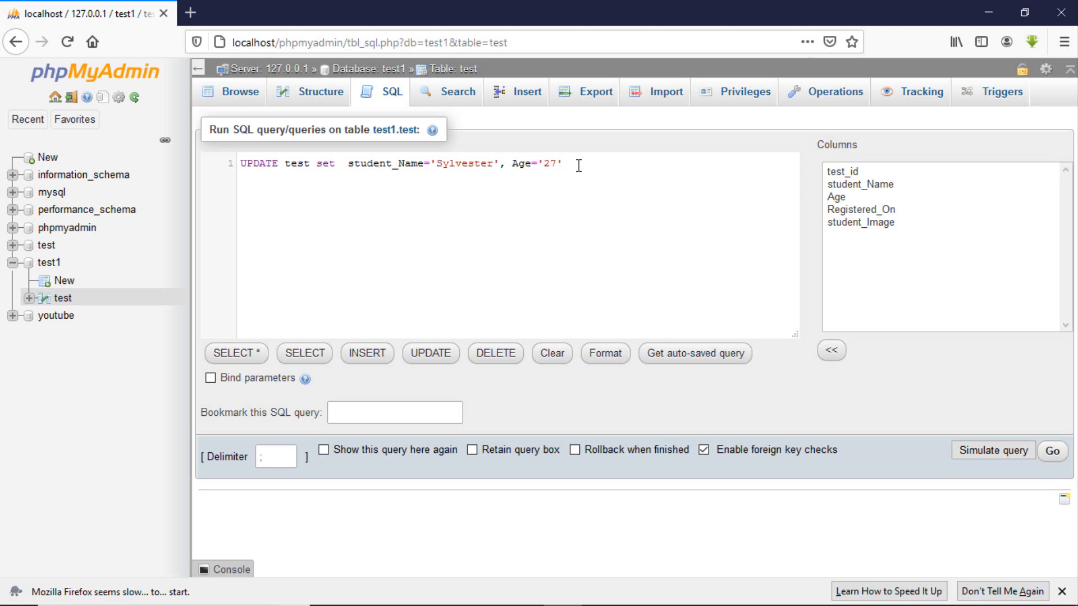
pyautogui.write('where')
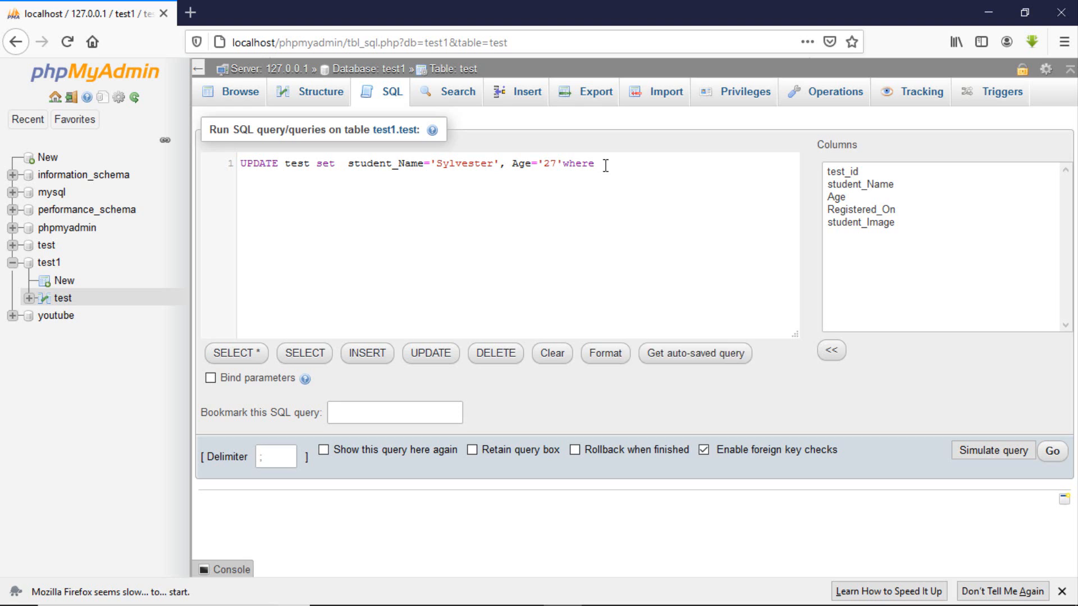
pyautogui.write('test_id')
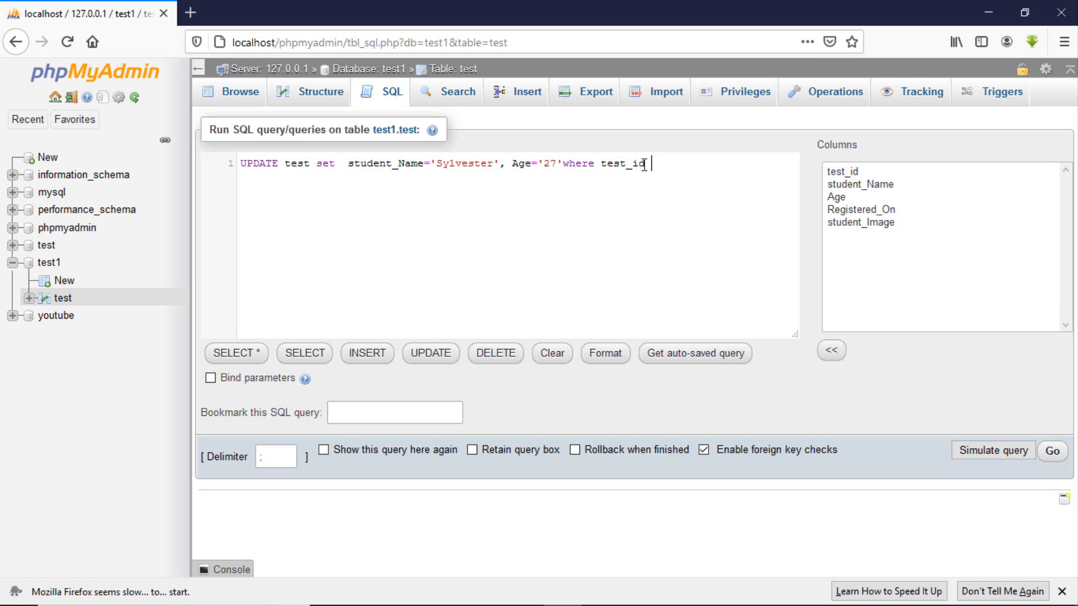
pyautogui.write('=')
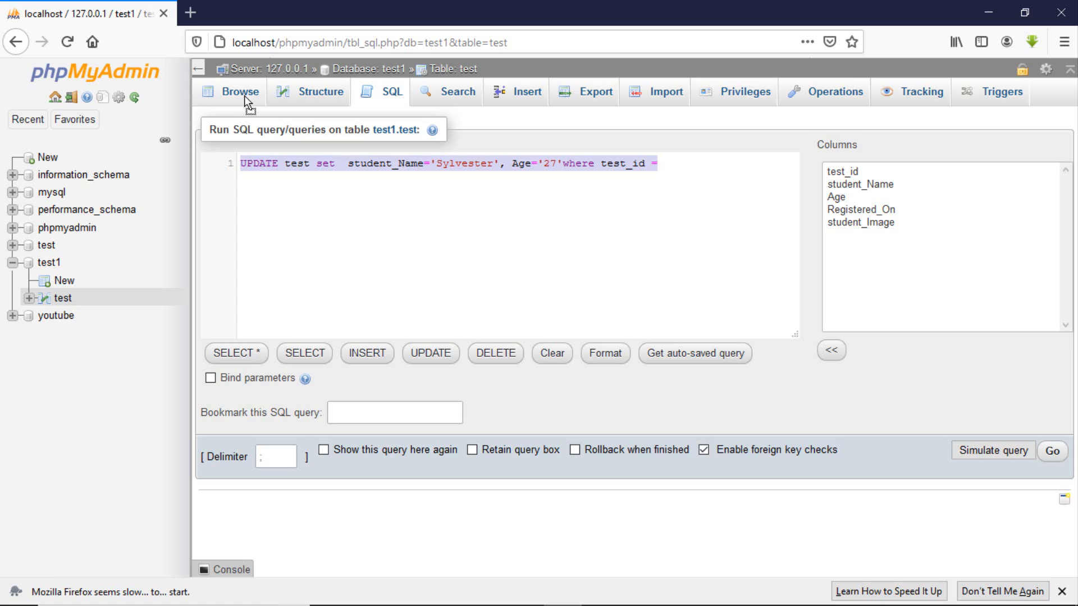
# Return to browsing the test table's six unchanged rows.
pyautogui.click(1052, 450)
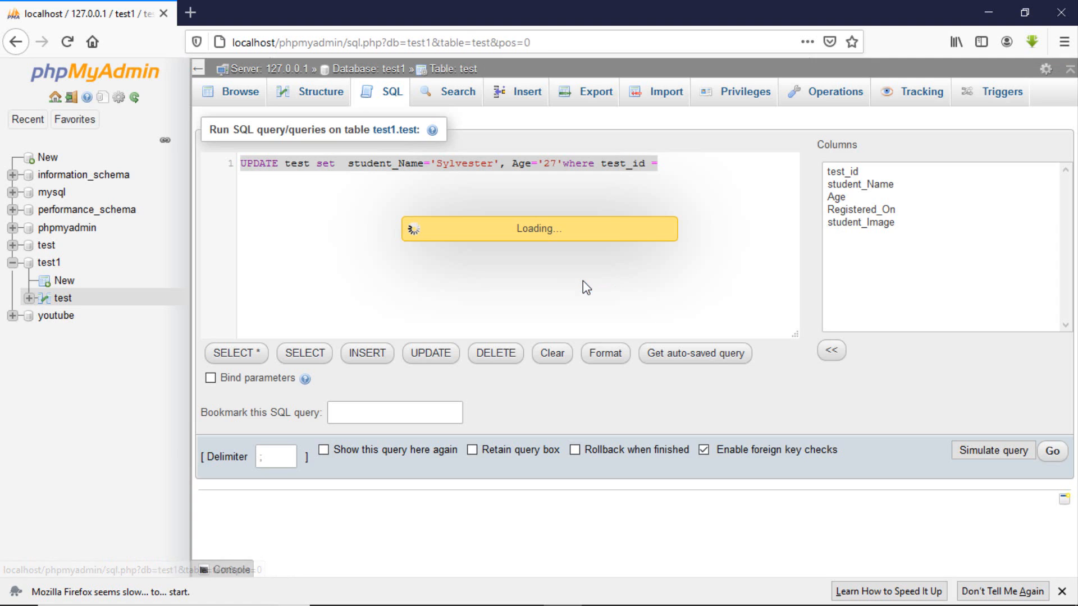
pyautogui.click(1051, 450)
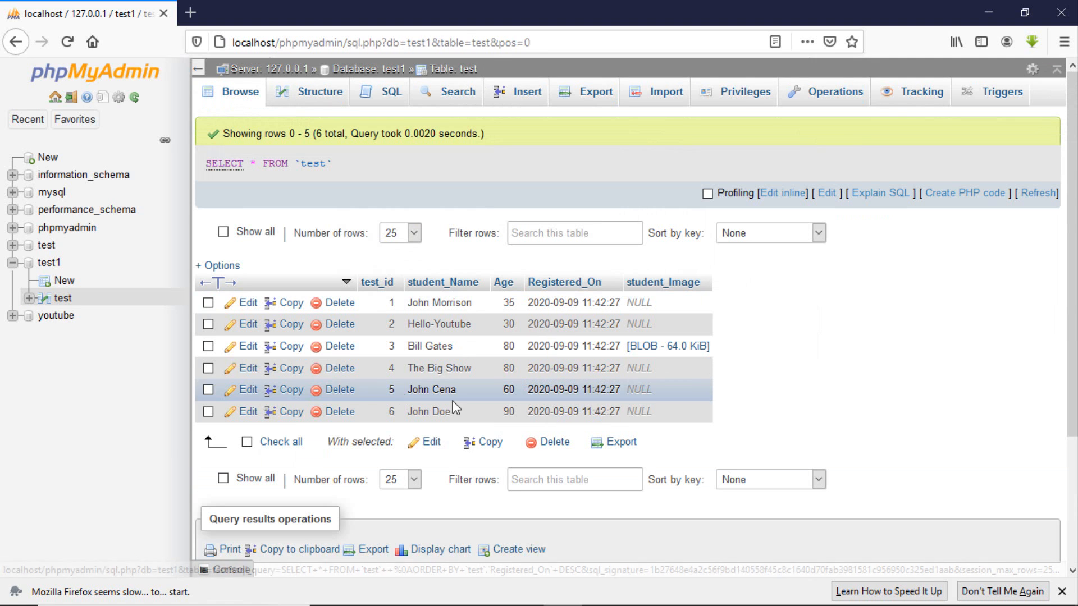
pyautogui.moveTo(519, 362)
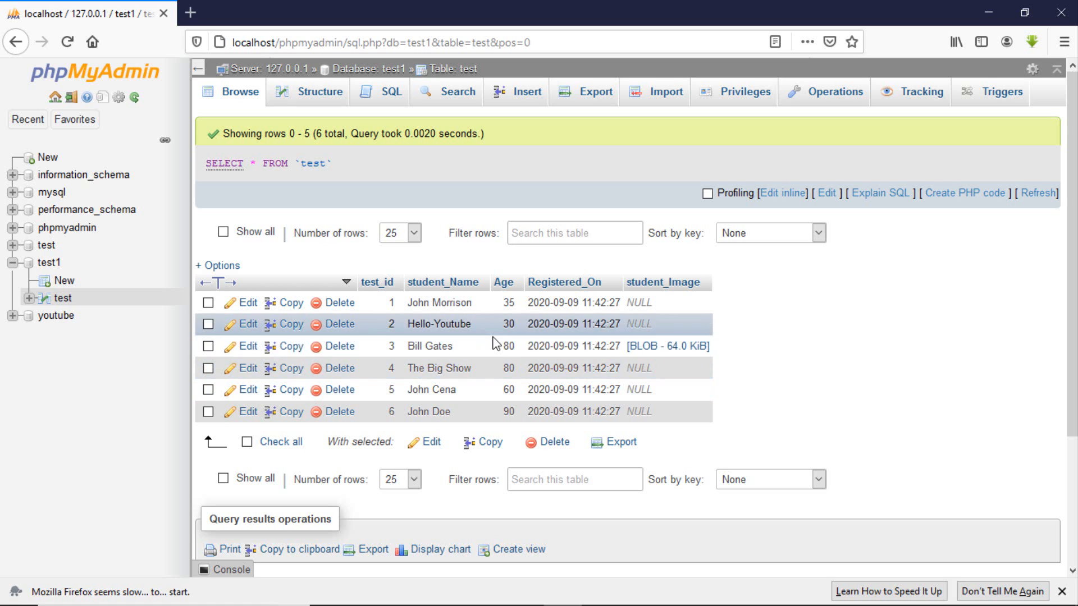
pyautogui.moveTo(442, 324)
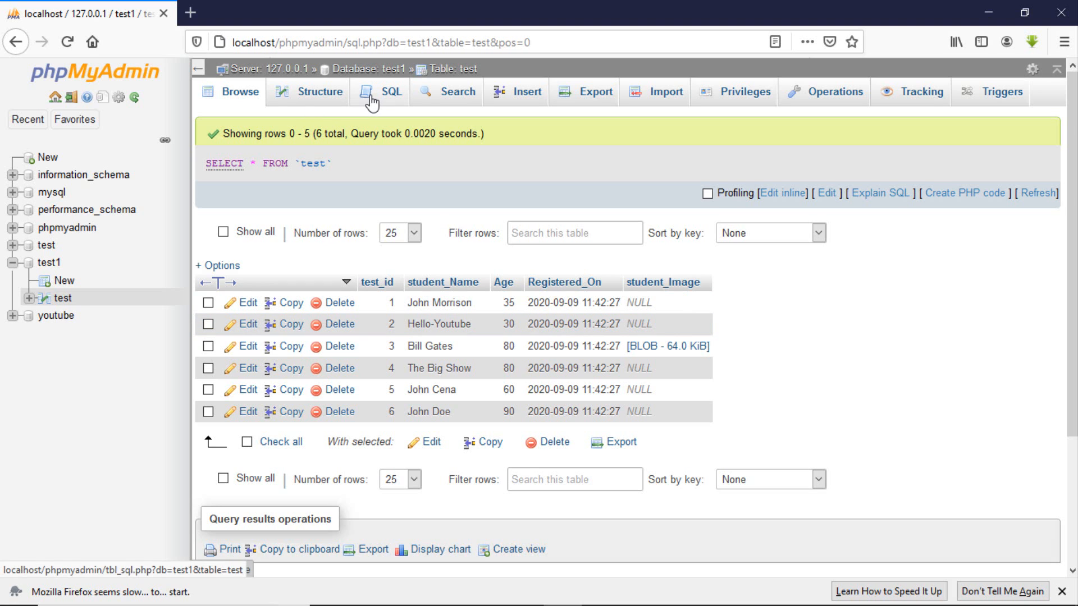
# Run UPDATE test set student_Name='Sylvester', Age='27' where test_id = 2, affecting one row.
pyautogui.click(390, 91)
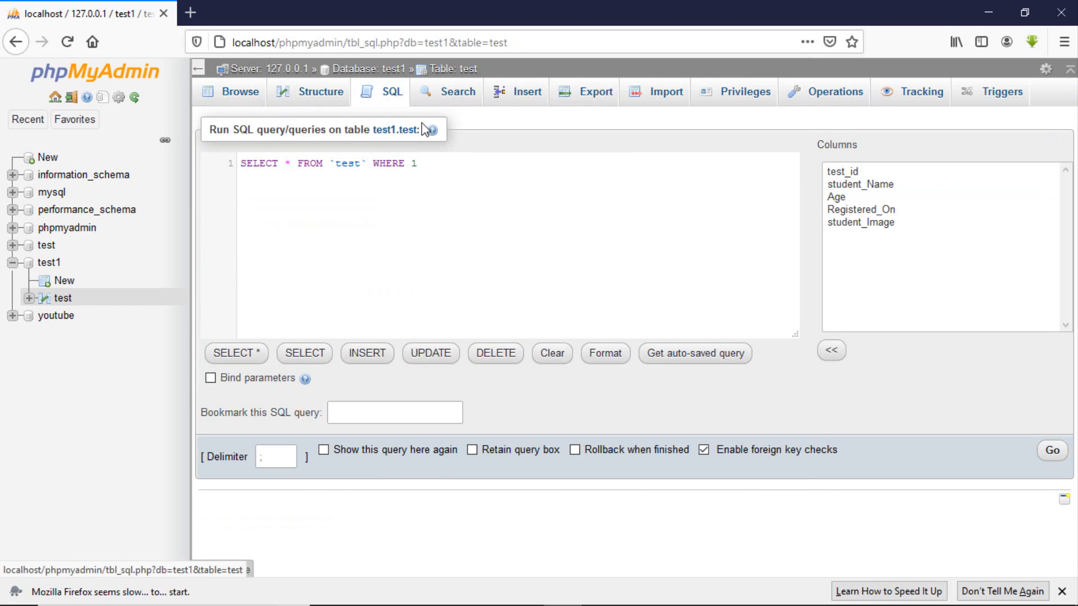
pyautogui.tripleClick(326, 163)
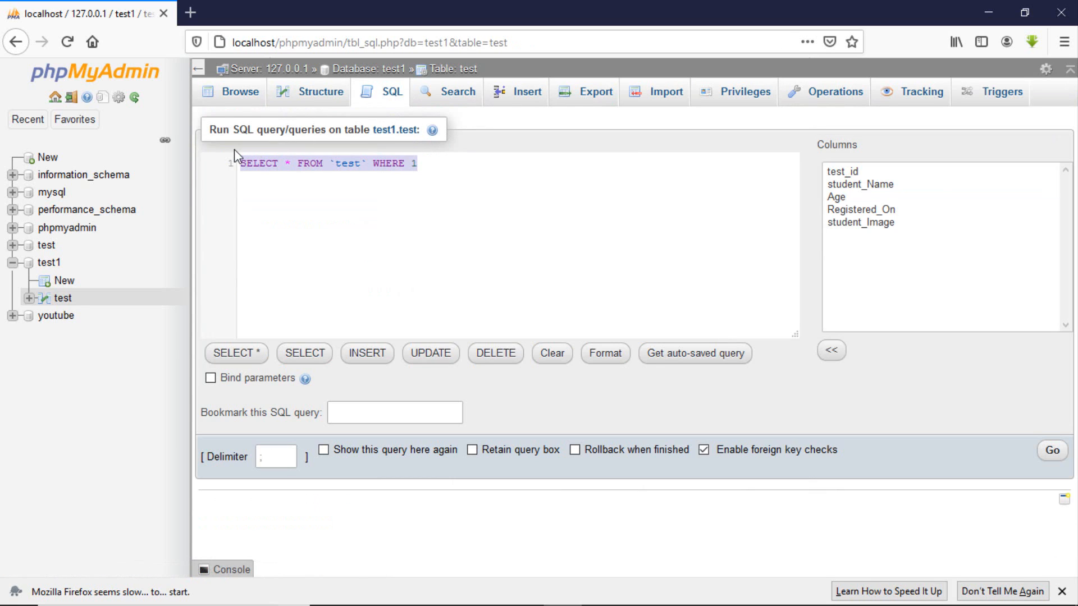
pyautogui.write("UPDATE test set  student_Name='Sylvester', Age='27'where test_id =")
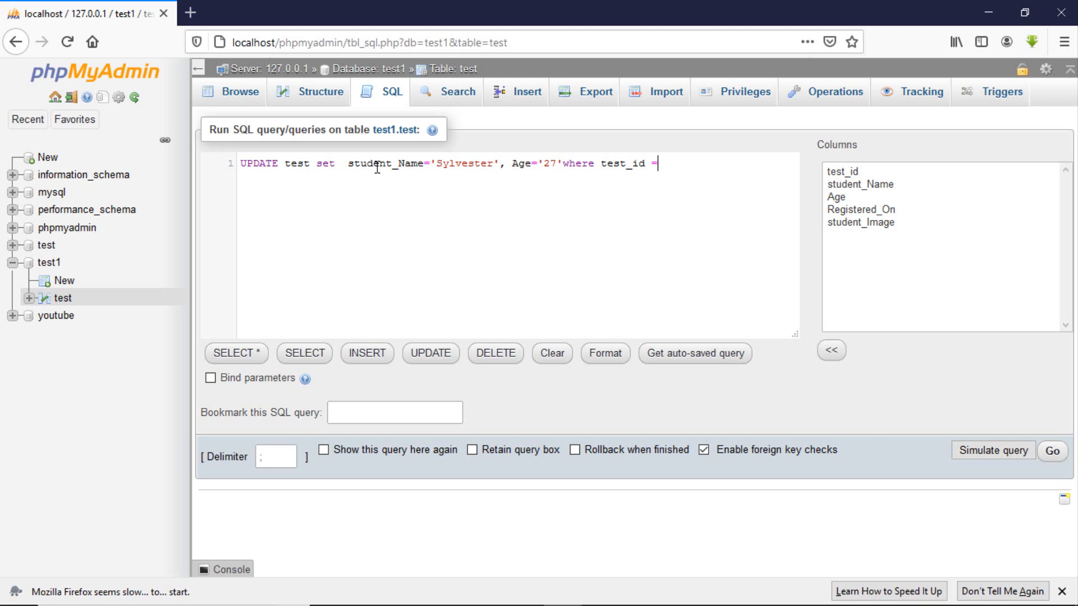
pyautogui.moveTo(512, 221)
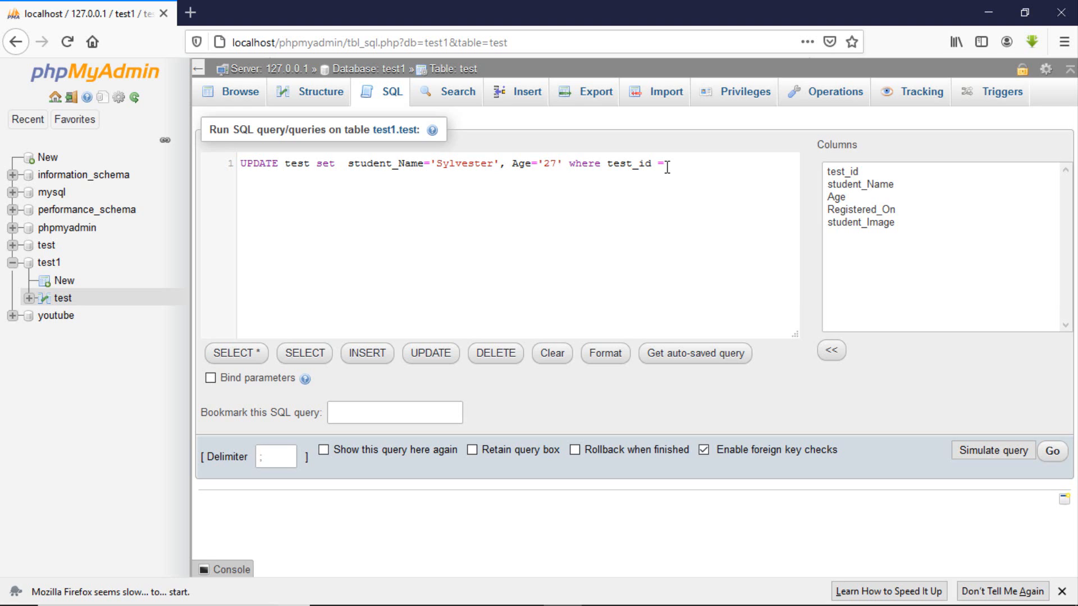
pyautogui.write('2')
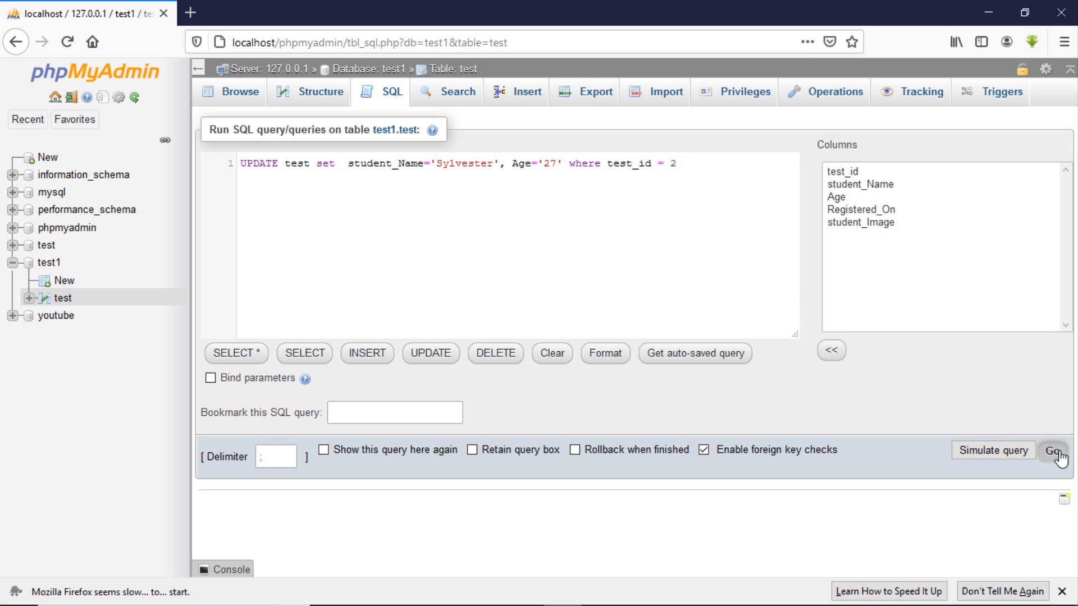
pyautogui.click(1055, 450)
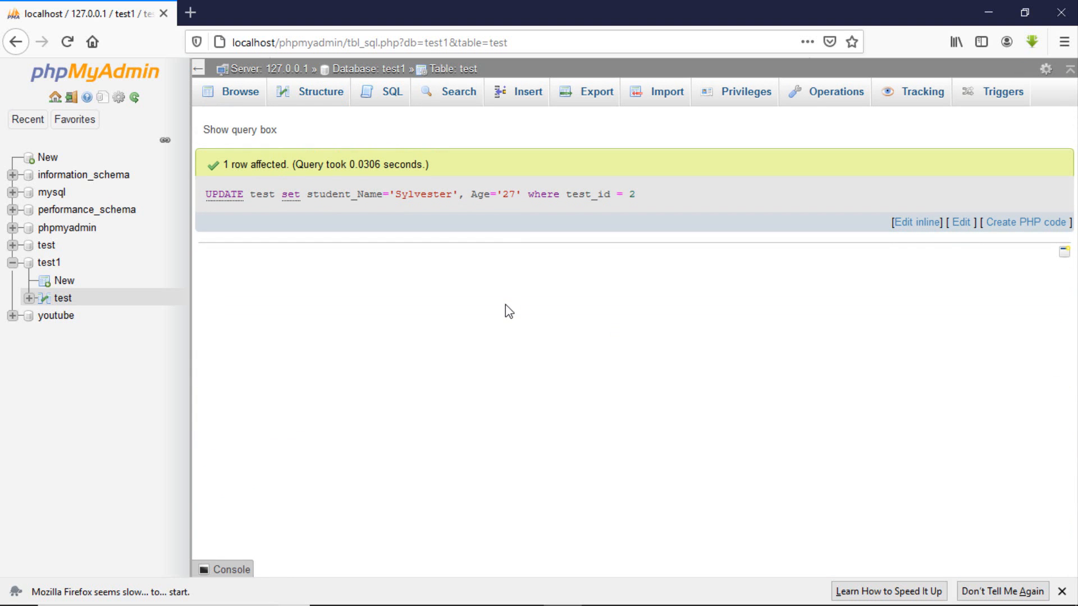
# Browse the test table to confirm row 2 is now Sylvester, age 27.
pyautogui.click(238, 91)
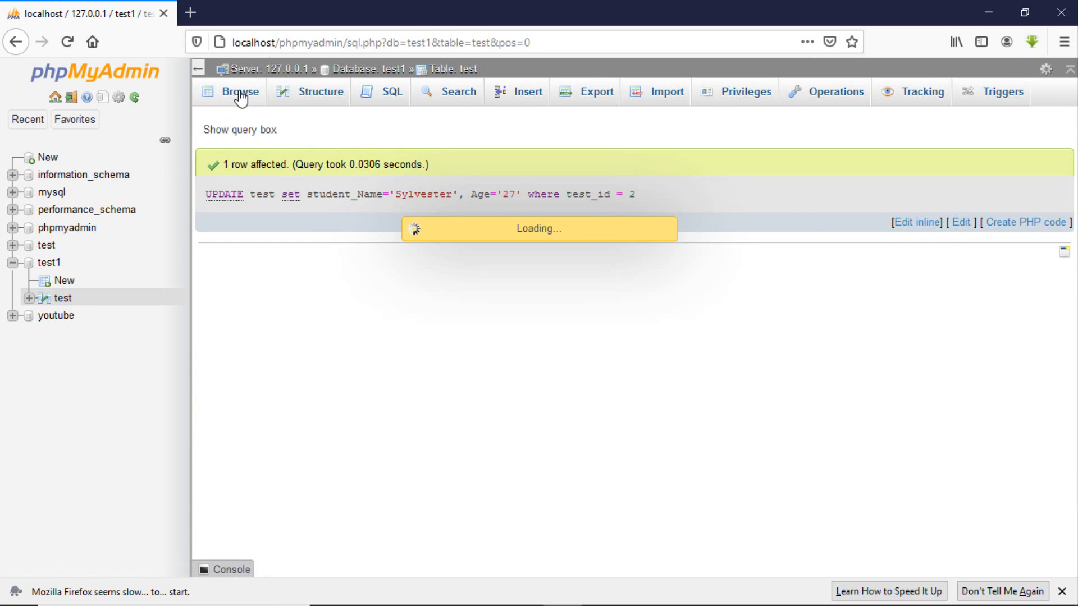
pyautogui.click(238, 91)
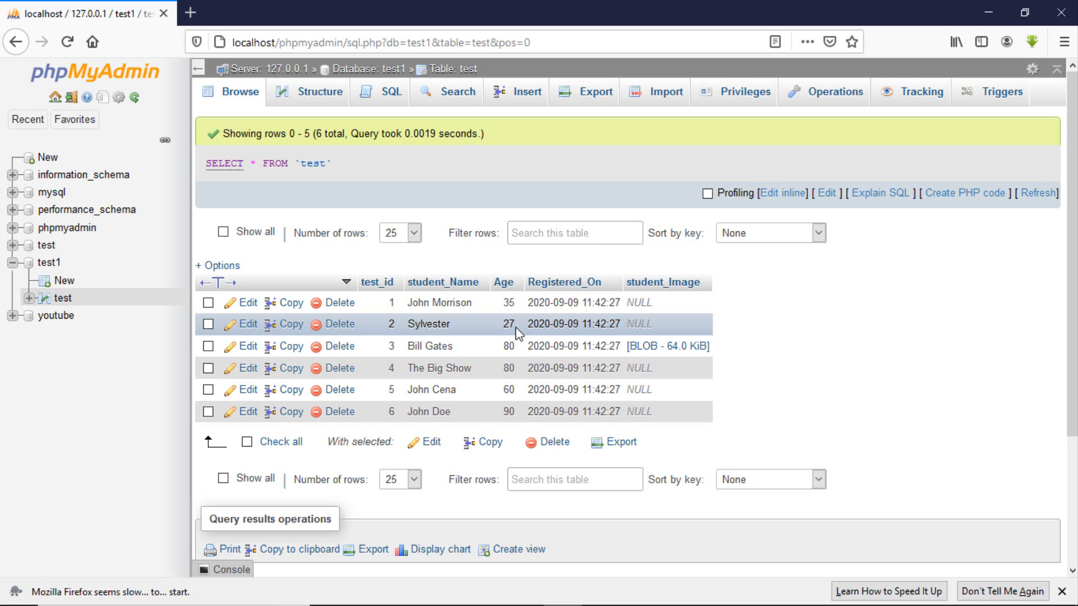
pyautogui.moveTo(657, 259)
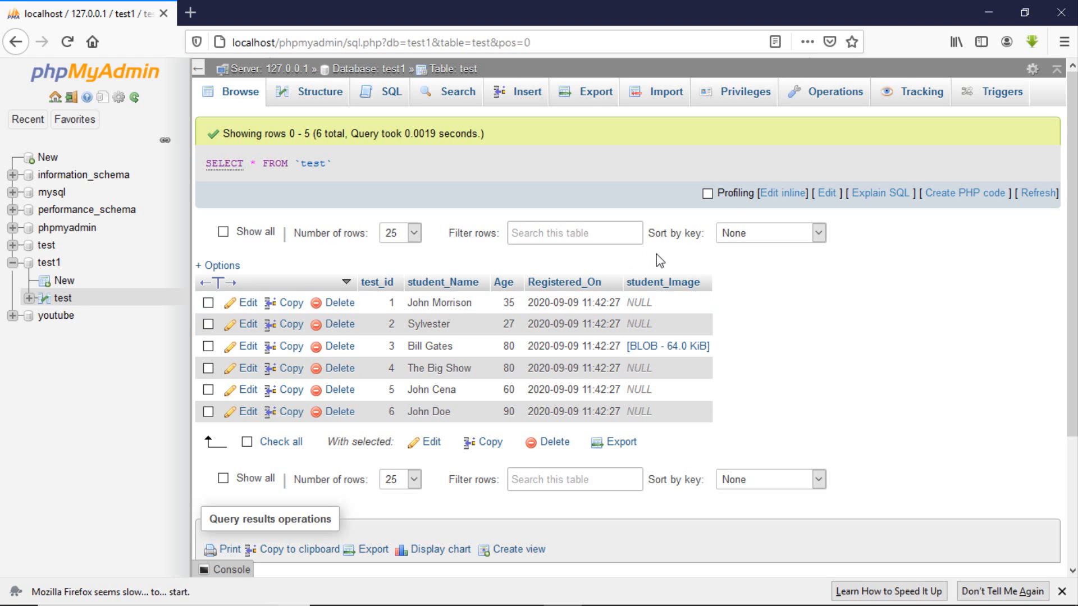